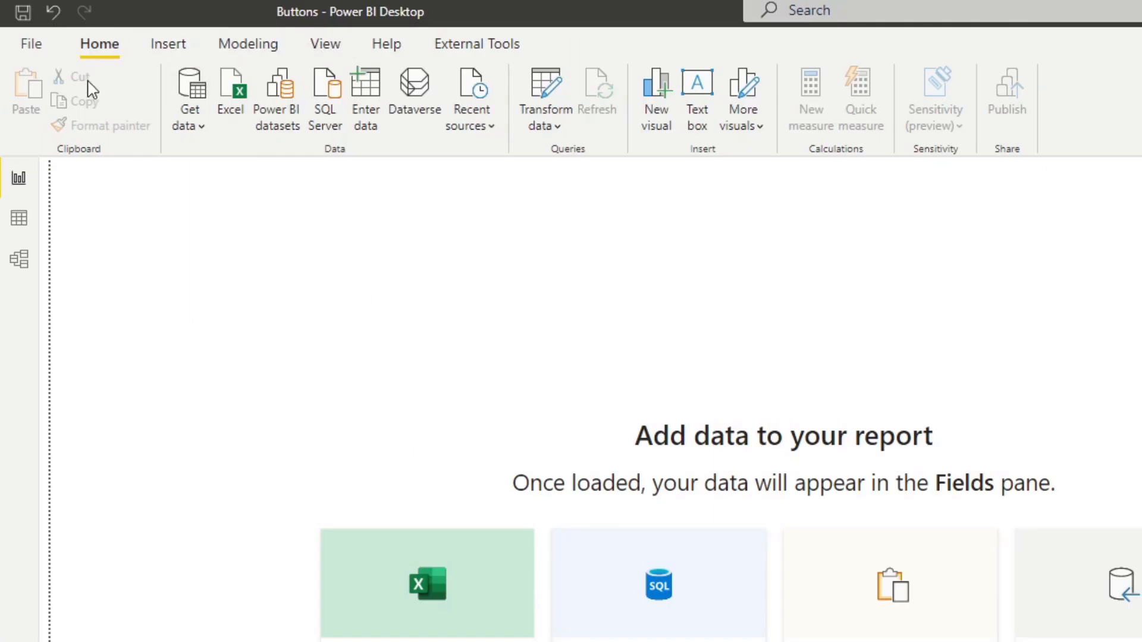
{"action": "mouse_move", "coordinate": [183, 73]}
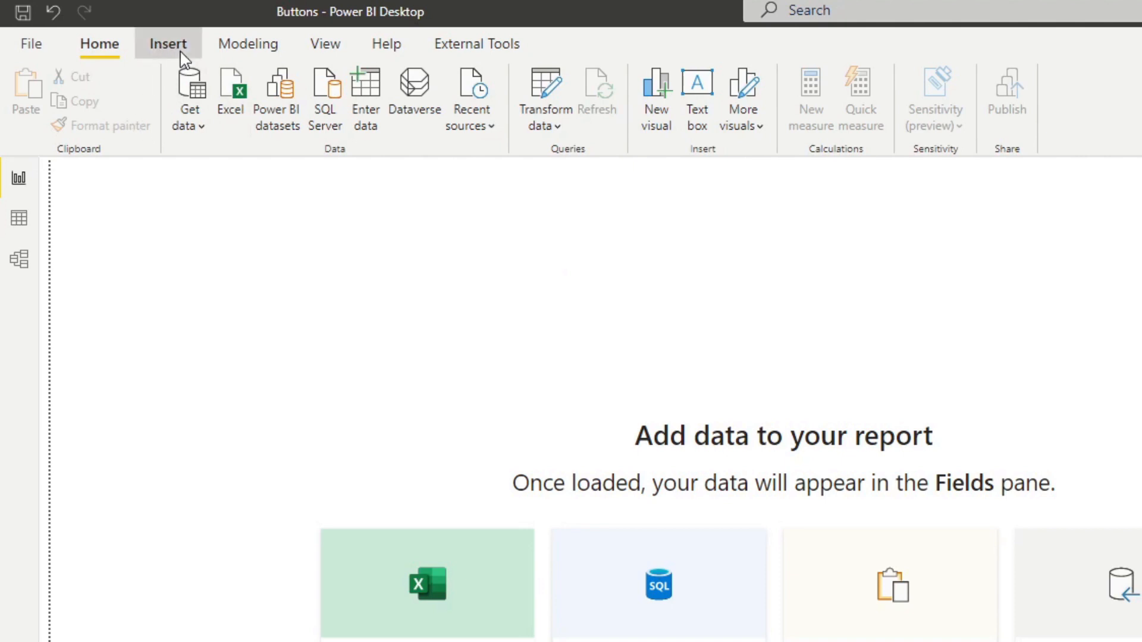
Insert a Right arrow button, move it into the page and enlarge it into a square
{"action": "left_click", "coordinate": [168, 44]}
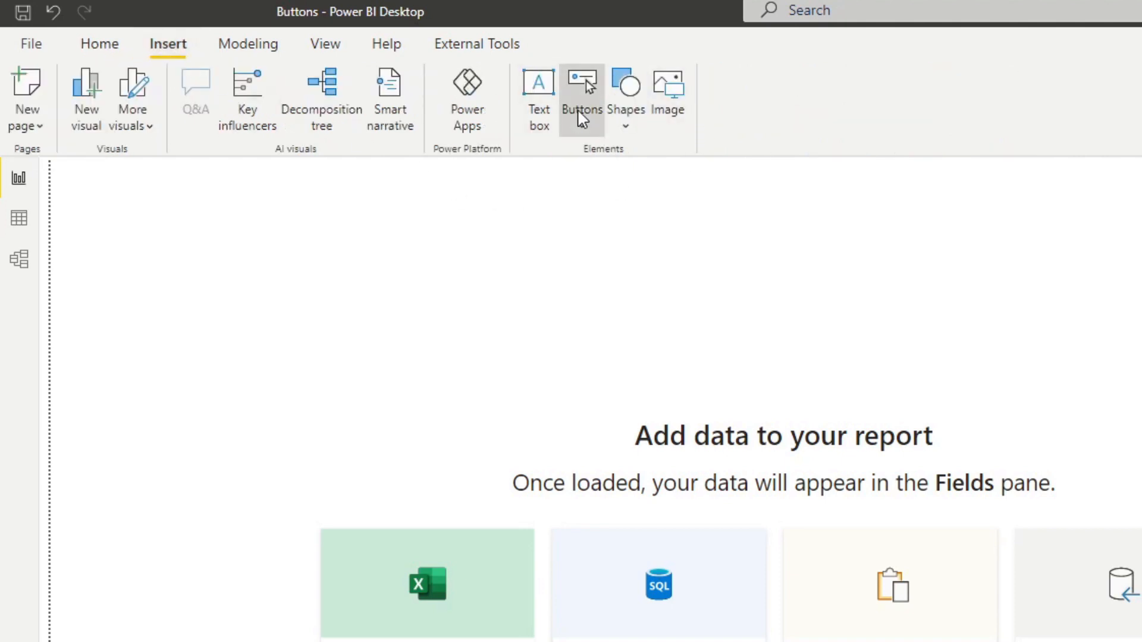
{"action": "left_click", "coordinate": [581, 99]}
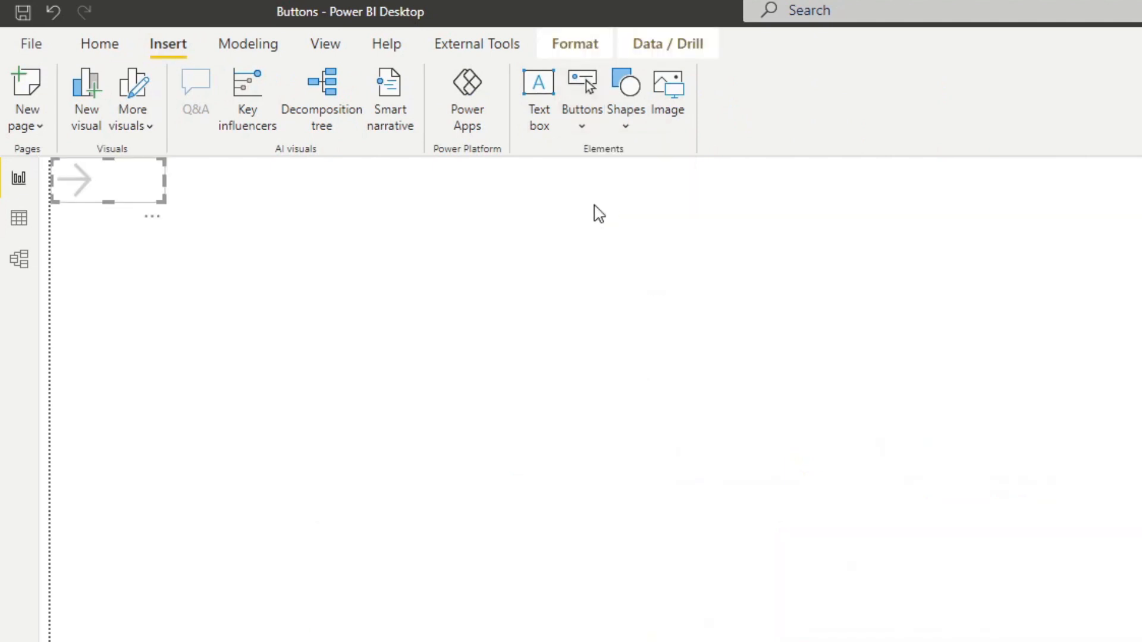
{"action": "left_click_drag", "start_coordinate": [107, 180], "coordinate": [296, 352]}
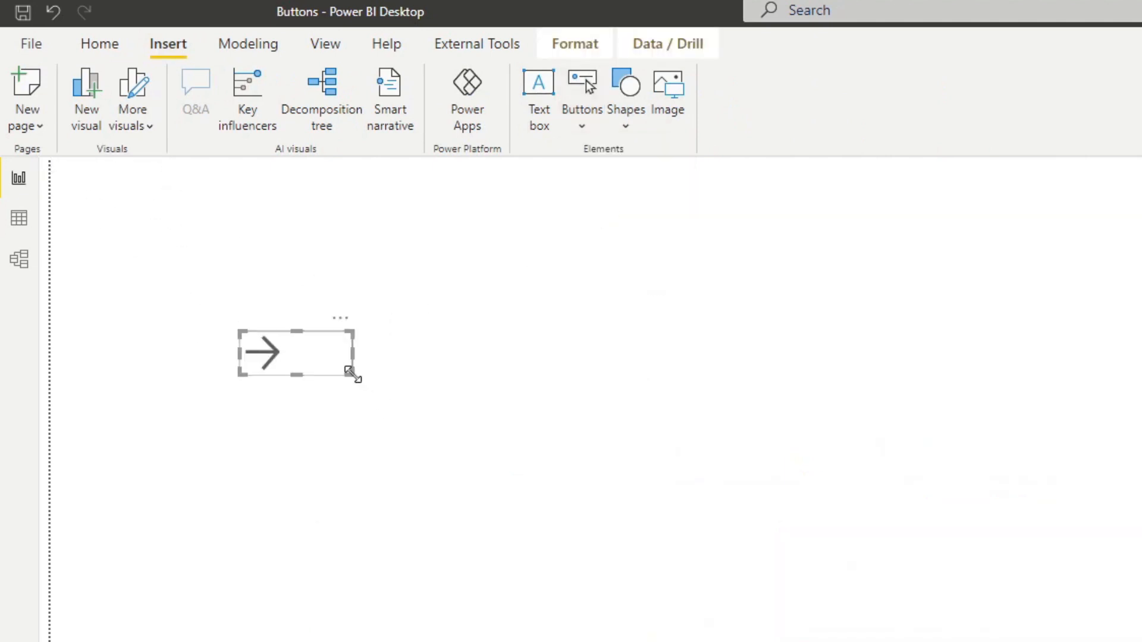
{"action": "left_click_drag", "start_coordinate": [357, 371], "coordinate": [416, 453]}
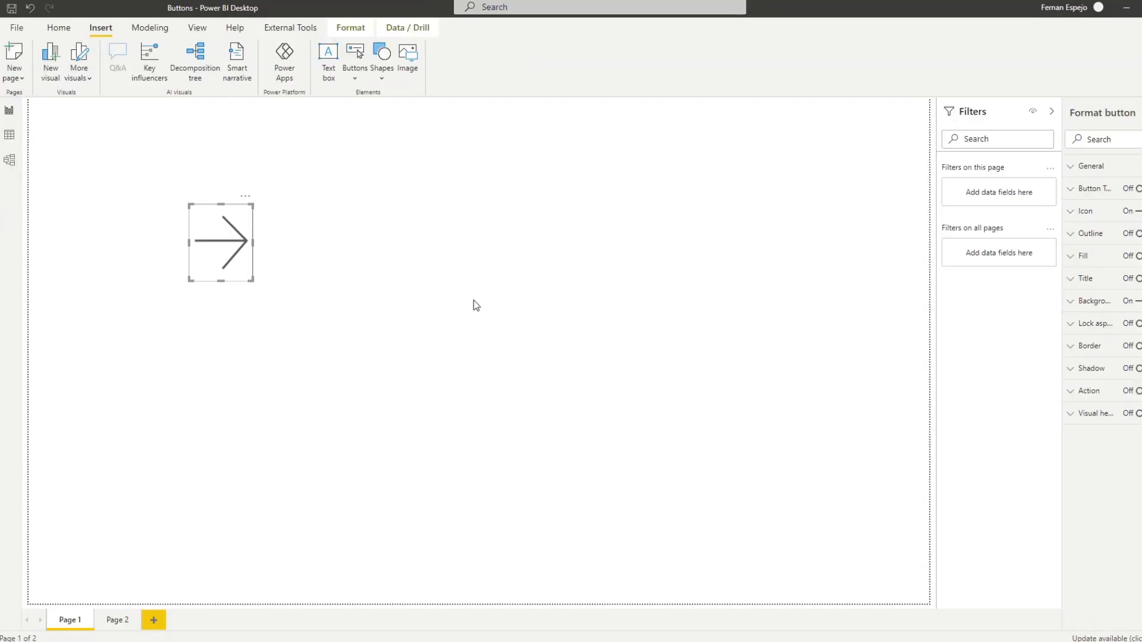
{"action": "mouse_move", "coordinate": [199, 449]}
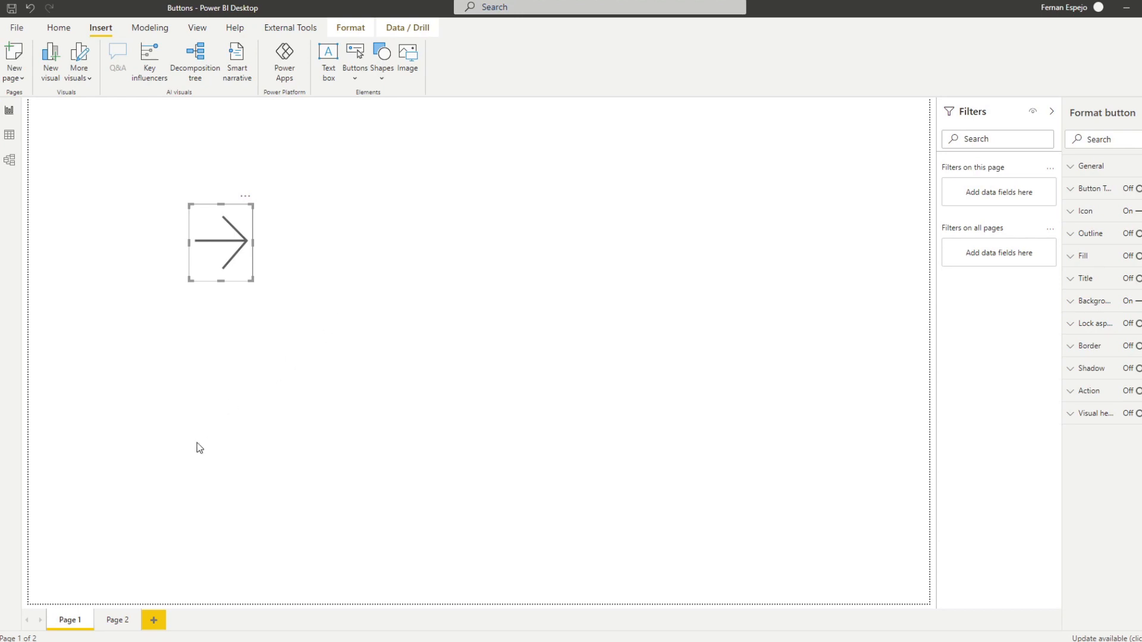
{"action": "mouse_move", "coordinate": [382, 233]}
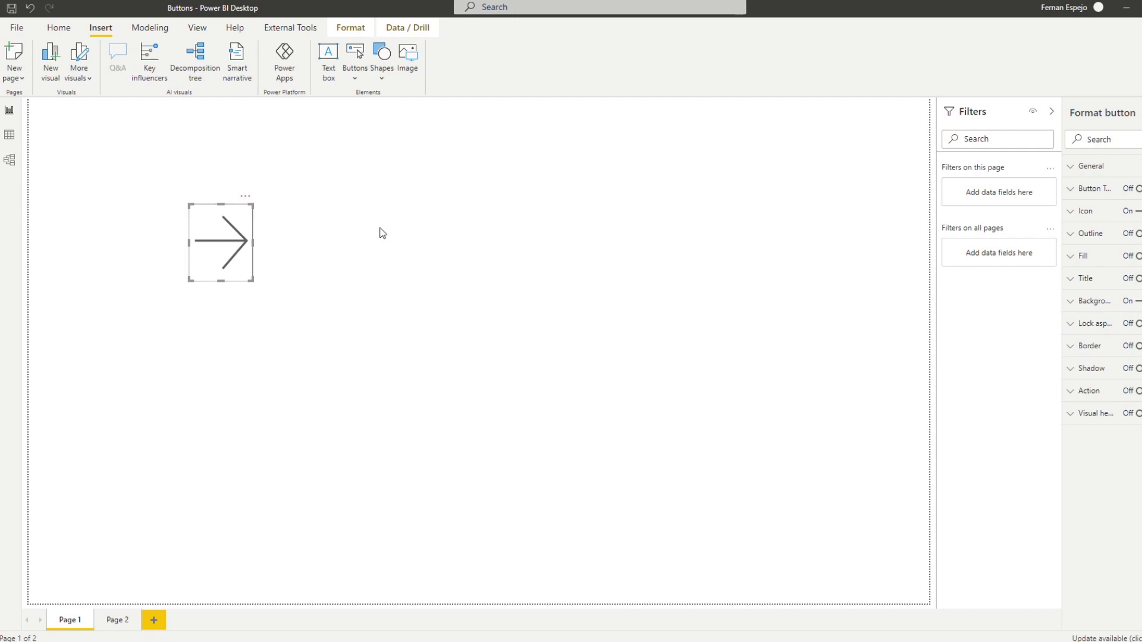
Nudge the arrow button right, view the blank Page 2, and return to Page 1
{"action": "left_click_drag", "start_coordinate": [221, 241], "coordinate": [246, 237]}
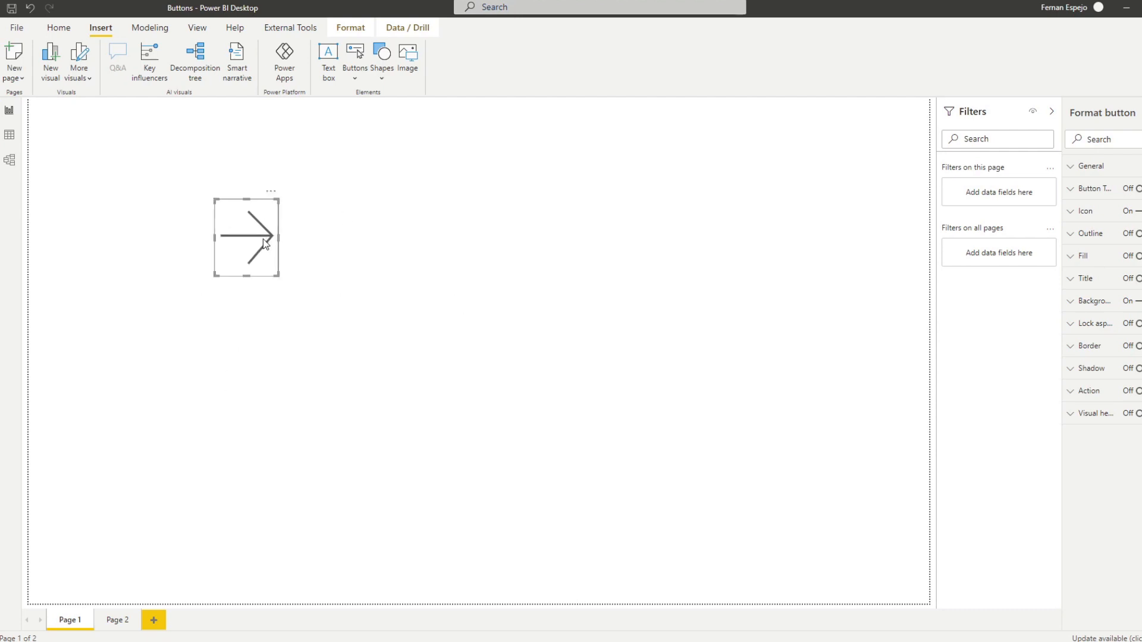
{"action": "left_click", "coordinate": [116, 620]}
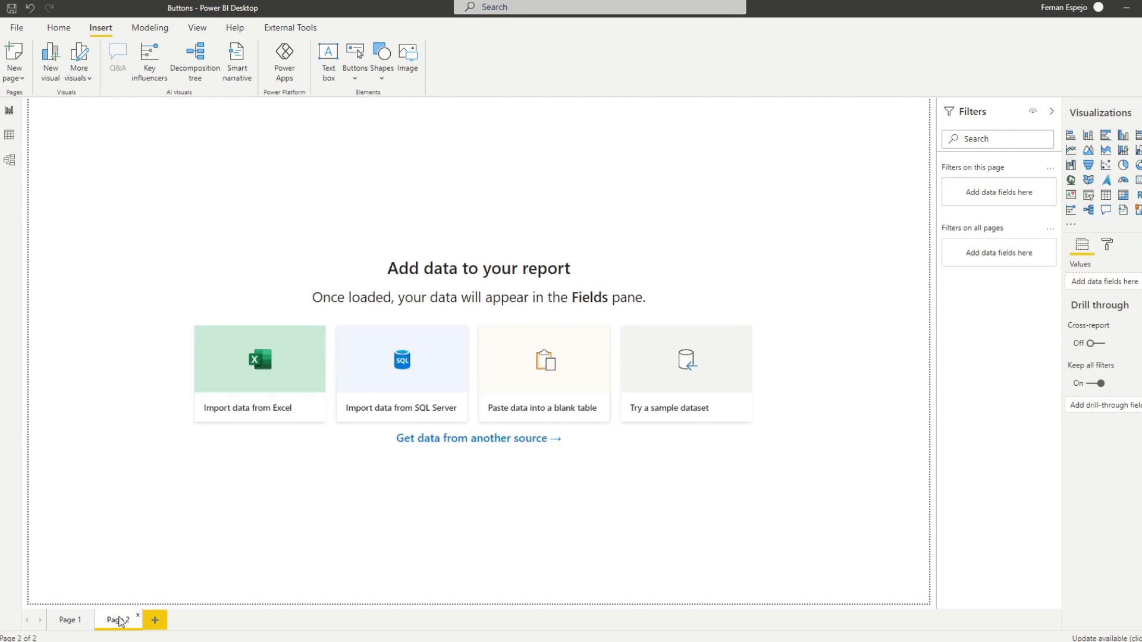
{"action": "mouse_move", "coordinate": [172, 603]}
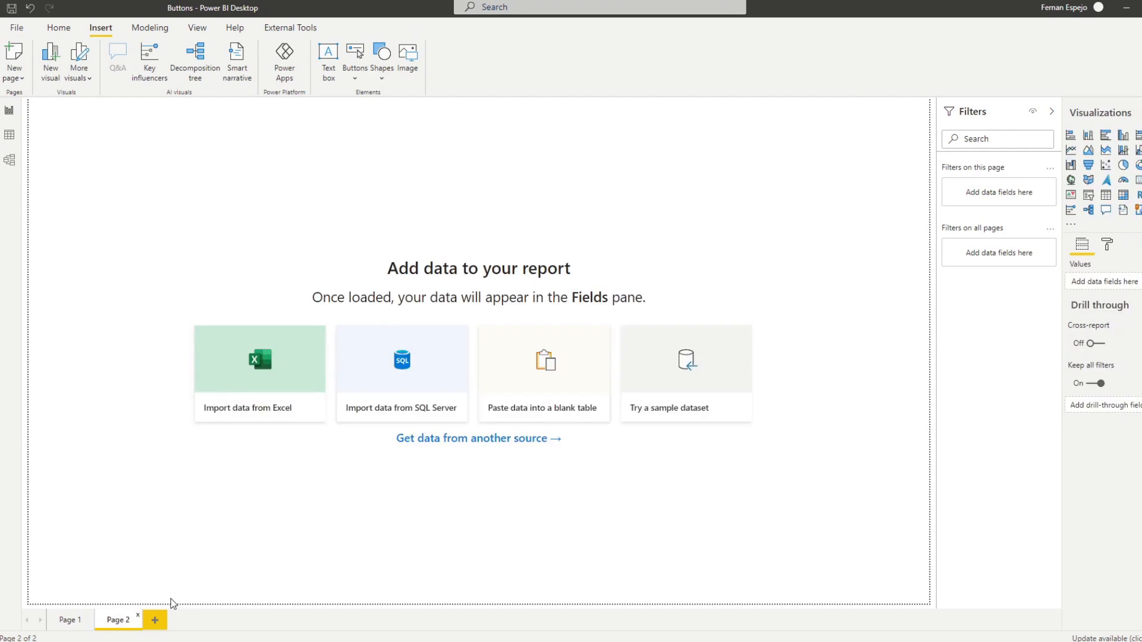
{"action": "left_click", "coordinate": [69, 620]}
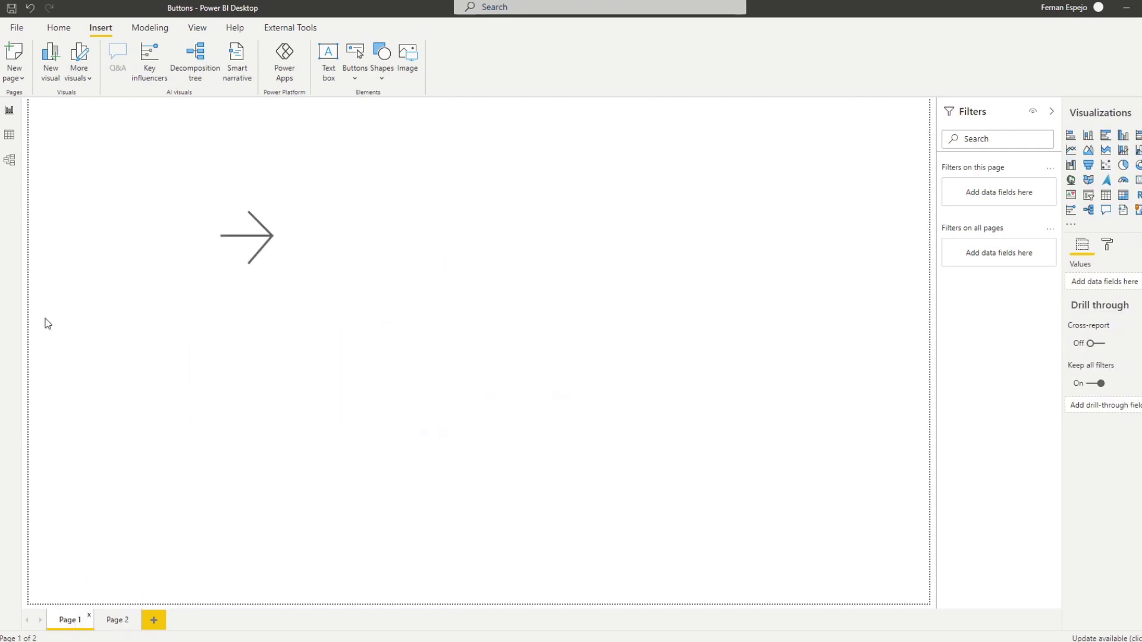
Turn the button's Action on as Page navigation with destination Page 2
{"action": "left_click", "coordinate": [248, 236]}
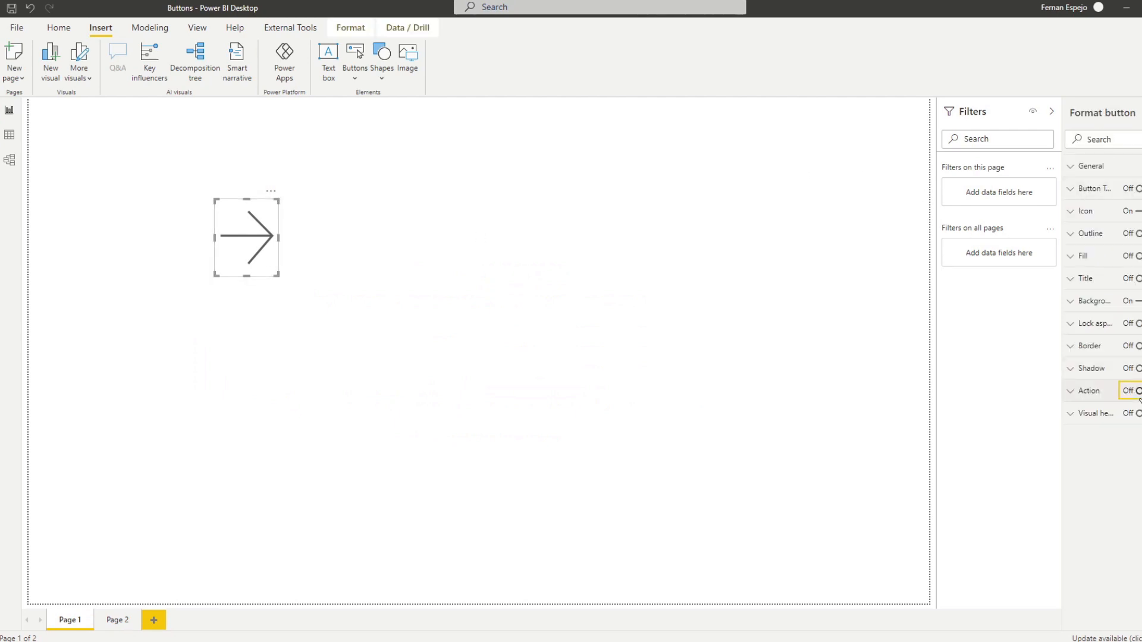
{"action": "left_click", "coordinate": [1123, 391]}
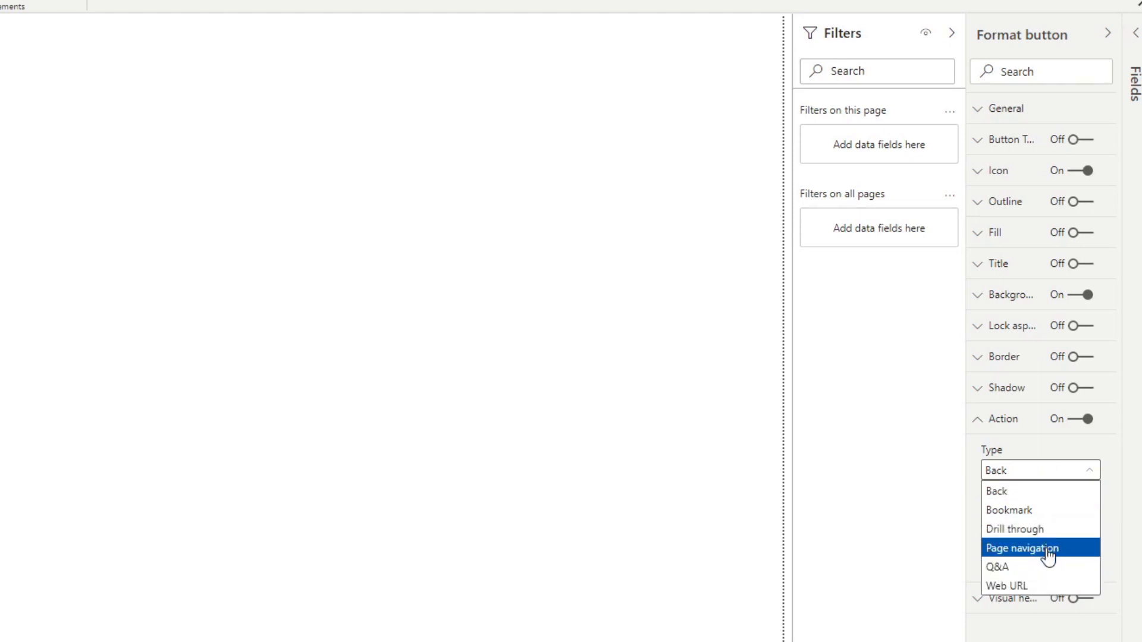
{"action": "left_click", "coordinate": [1023, 548]}
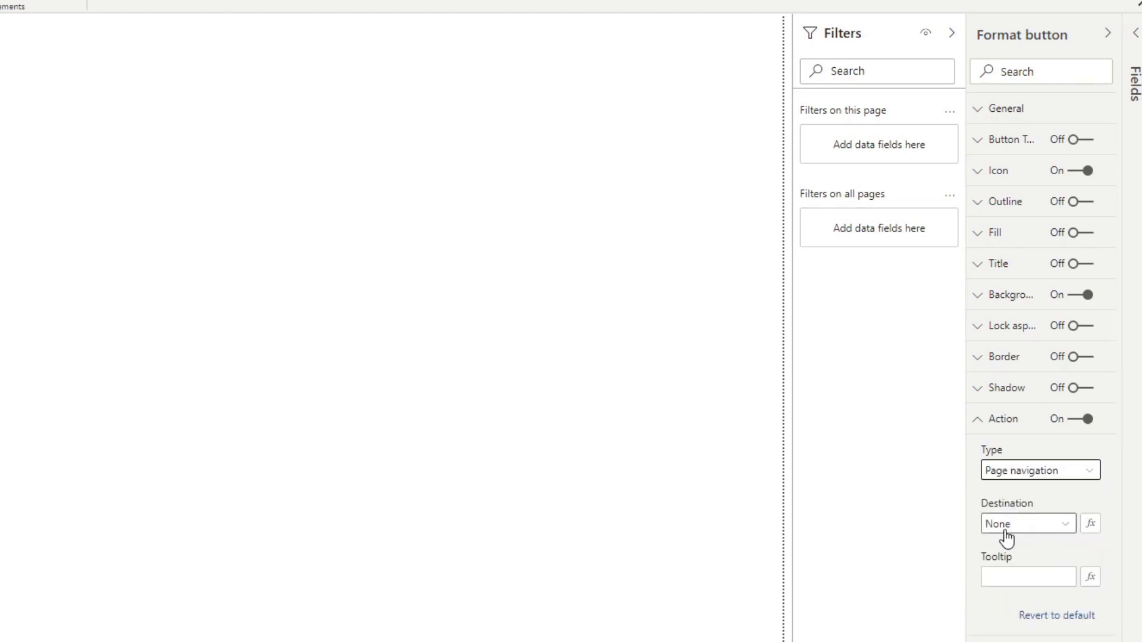
{"action": "left_click", "coordinate": [1027, 523]}
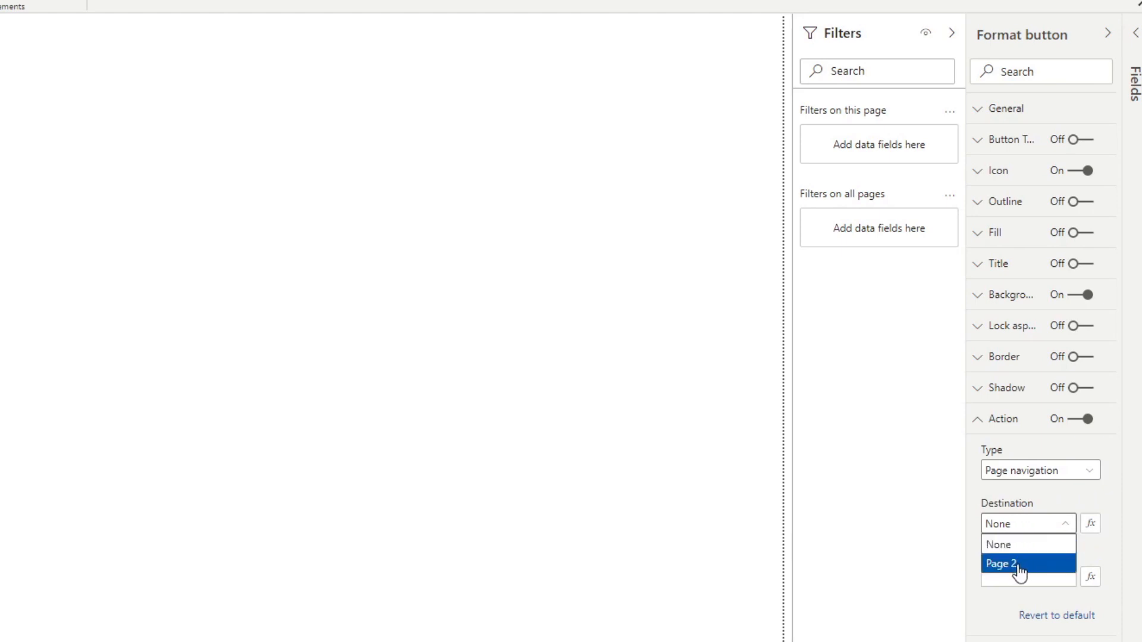
{"action": "left_click", "coordinate": [1002, 564]}
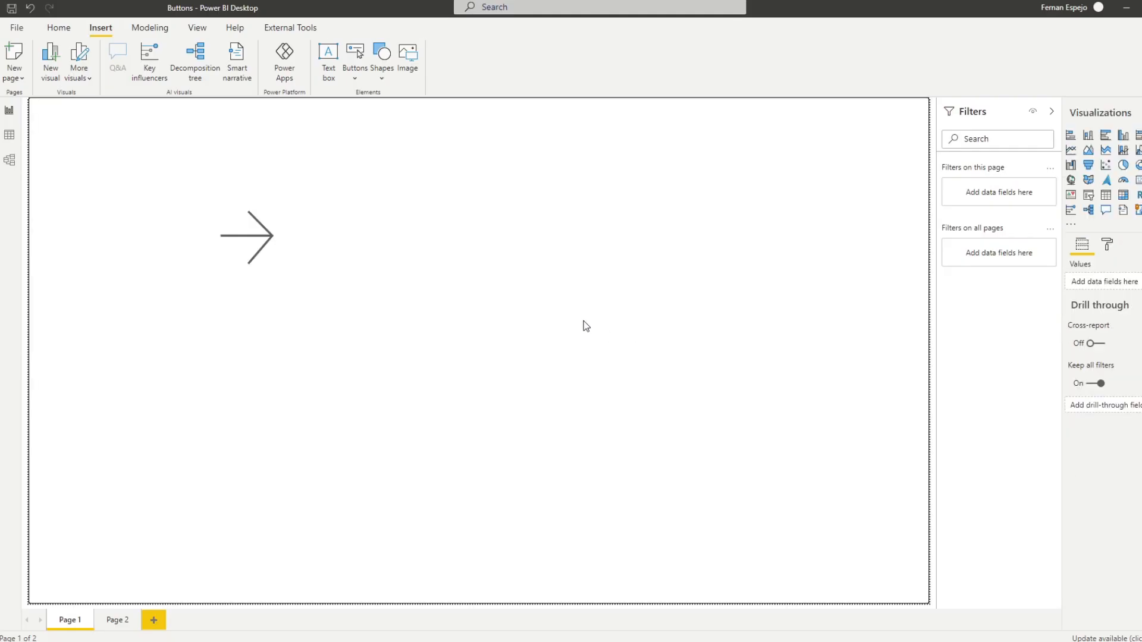
{"action": "mouse_move", "coordinate": [247, 236]}
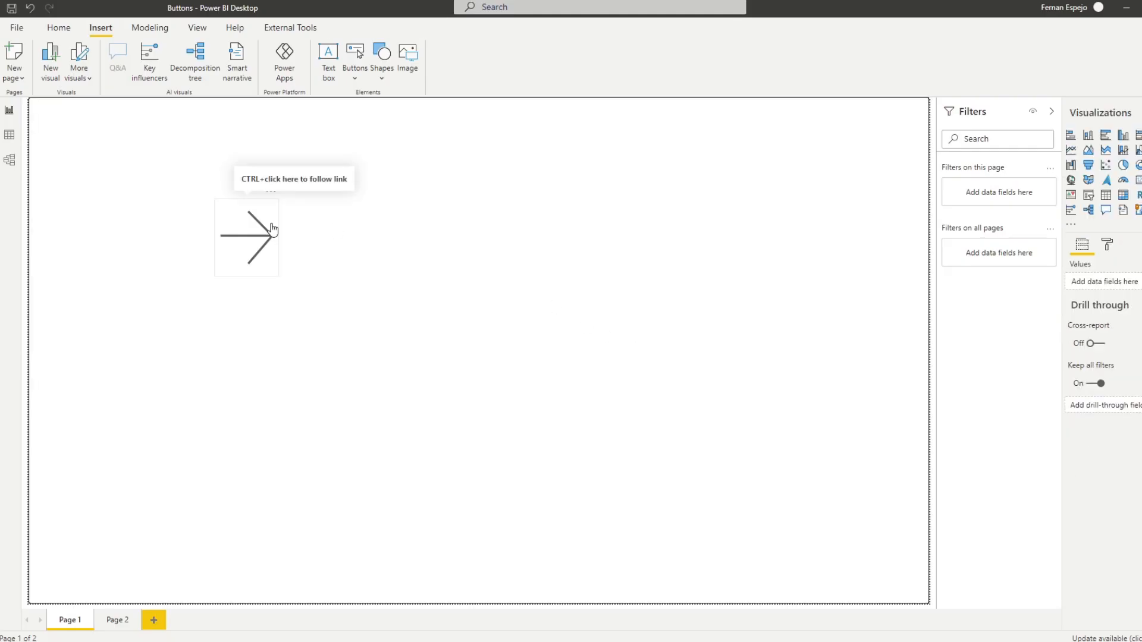
{"action": "mouse_move", "coordinate": [252, 248]}
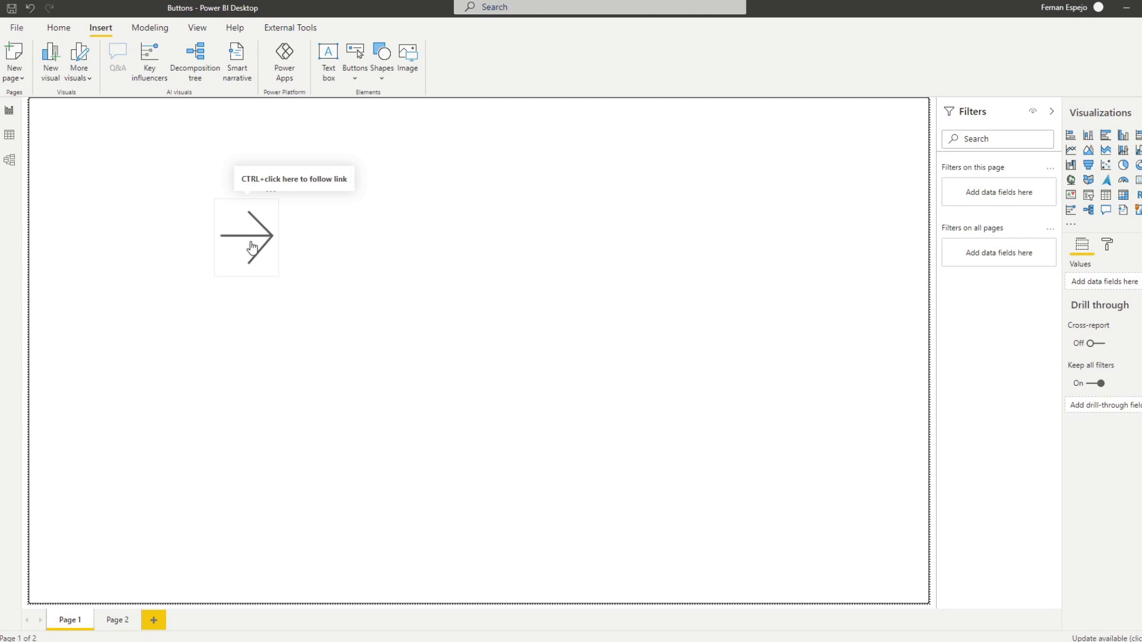
{"action": "left_click", "coordinate": [117, 620]}
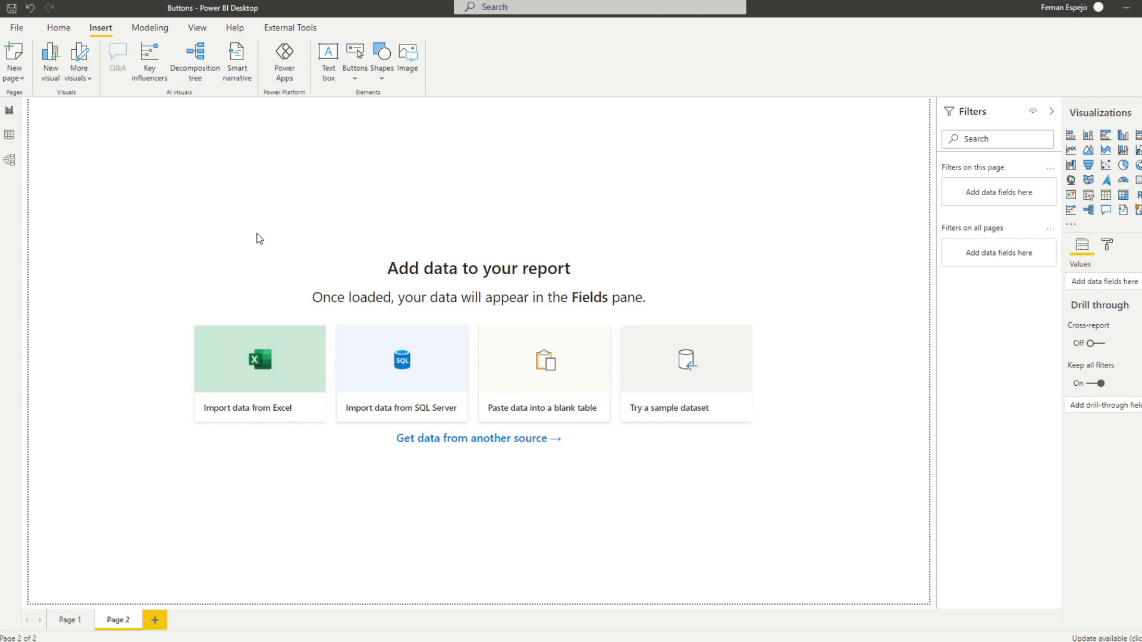
{"action": "mouse_move", "coordinate": [134, 609]}
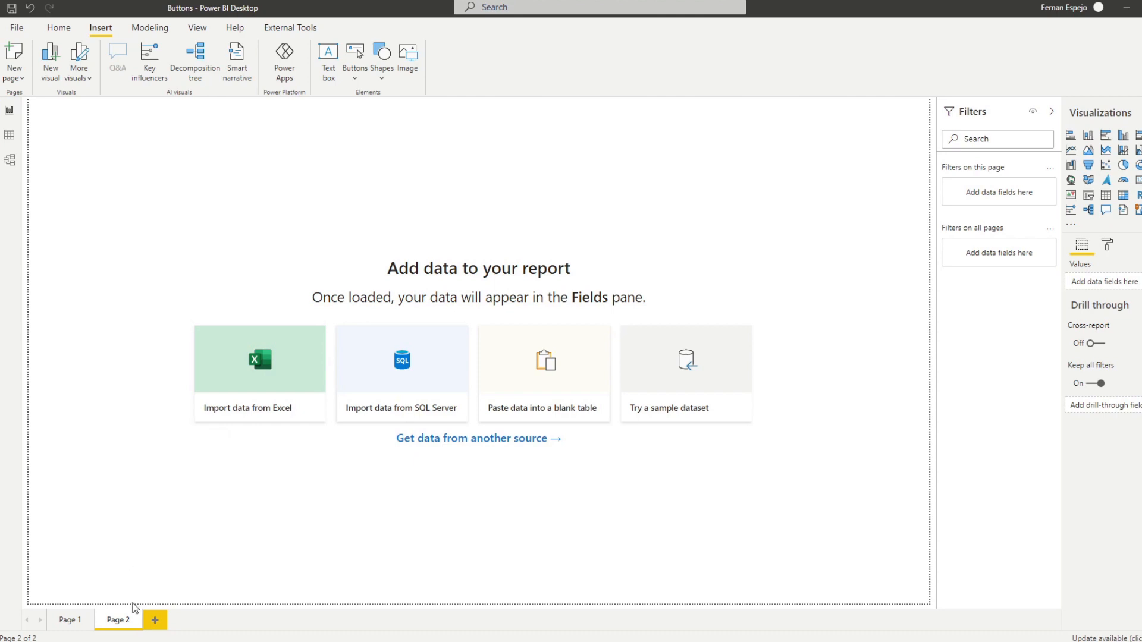
{"action": "mouse_move", "coordinate": [254, 306]}
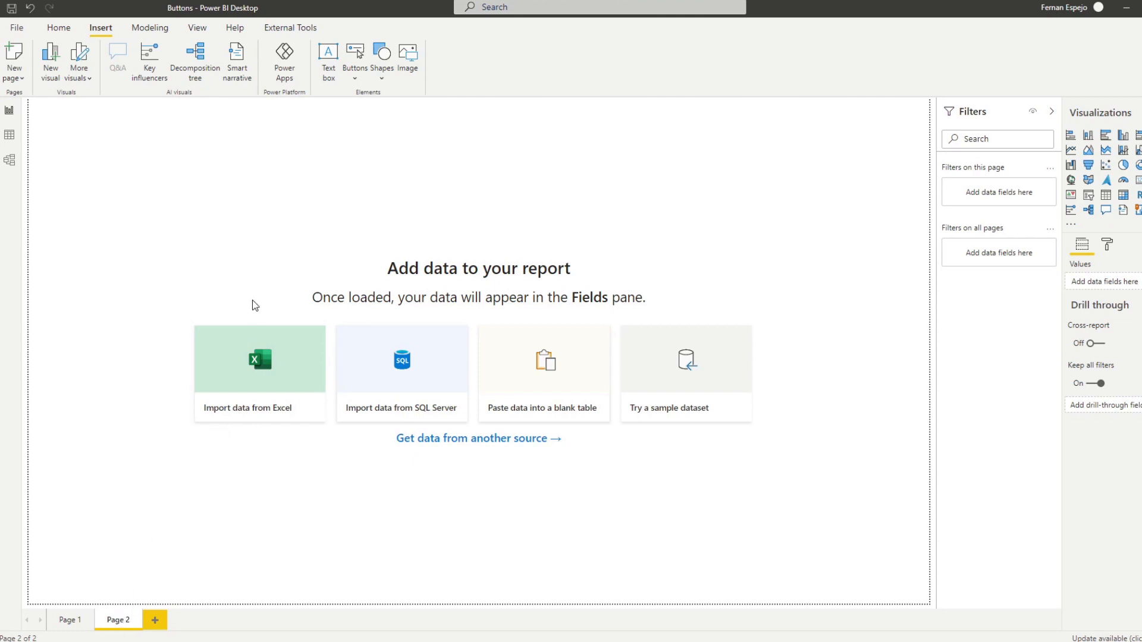
{"action": "left_click", "coordinate": [69, 620]}
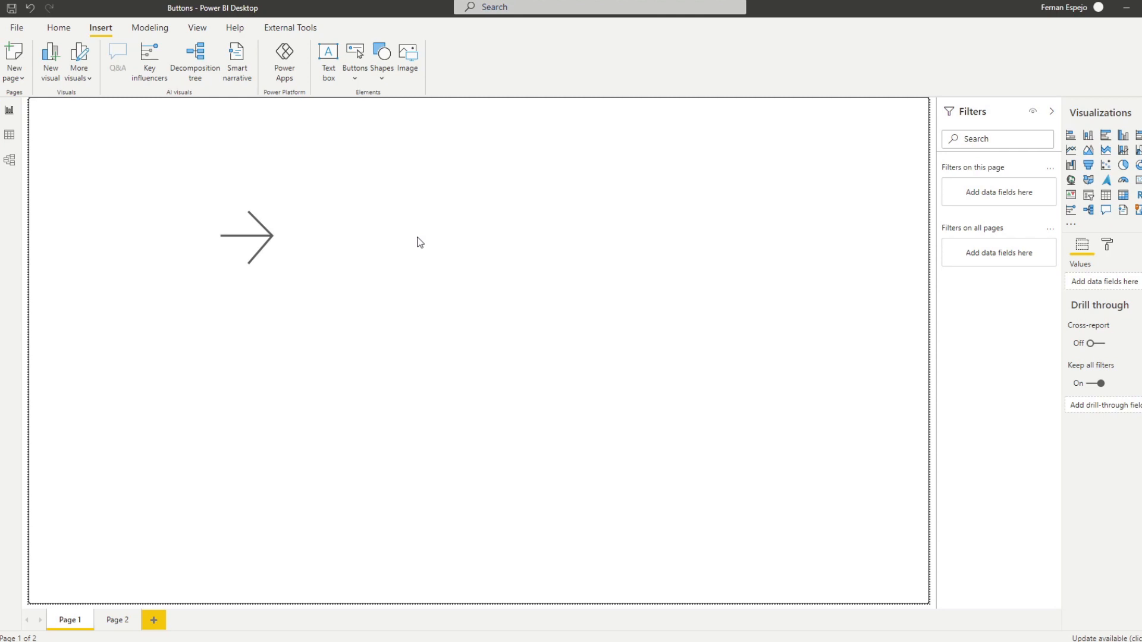
{"action": "mouse_move", "coordinate": [354, 282]}
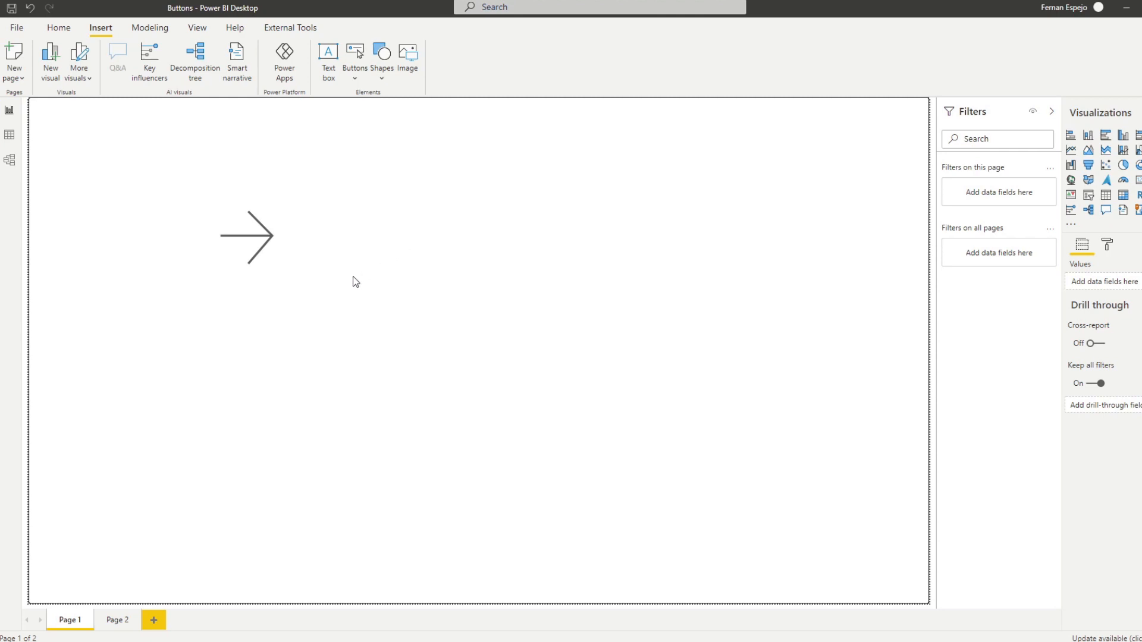
Expand the button's Action settings and browse the available action types
{"action": "left_click", "coordinate": [246, 236]}
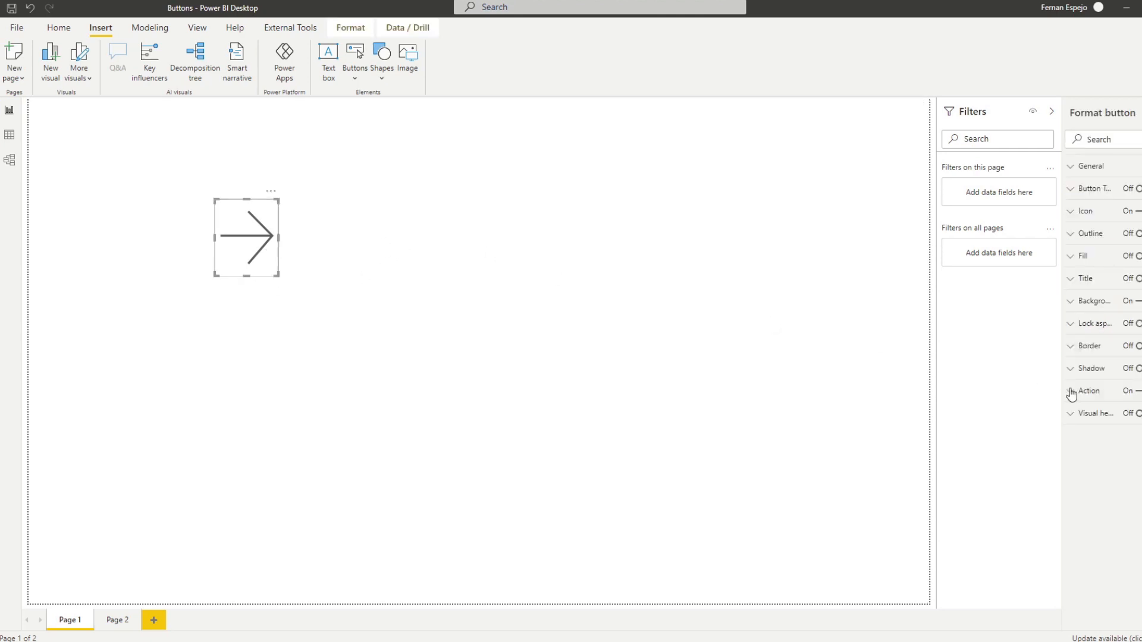
{"action": "left_click", "coordinate": [1087, 390]}
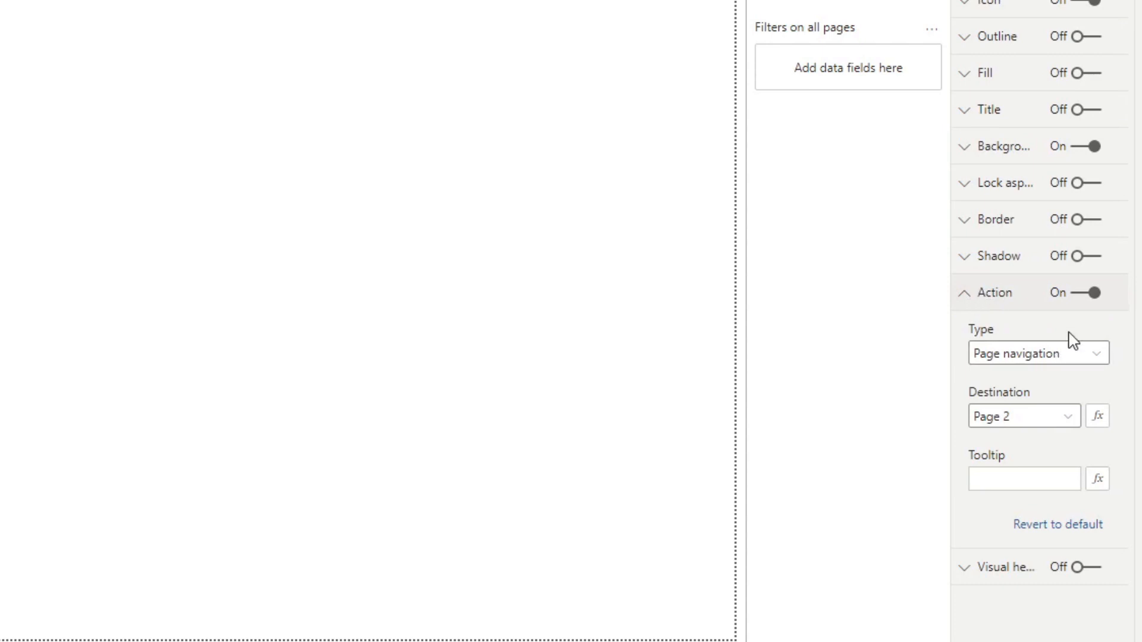
{"action": "mouse_move", "coordinate": [1028, 337]}
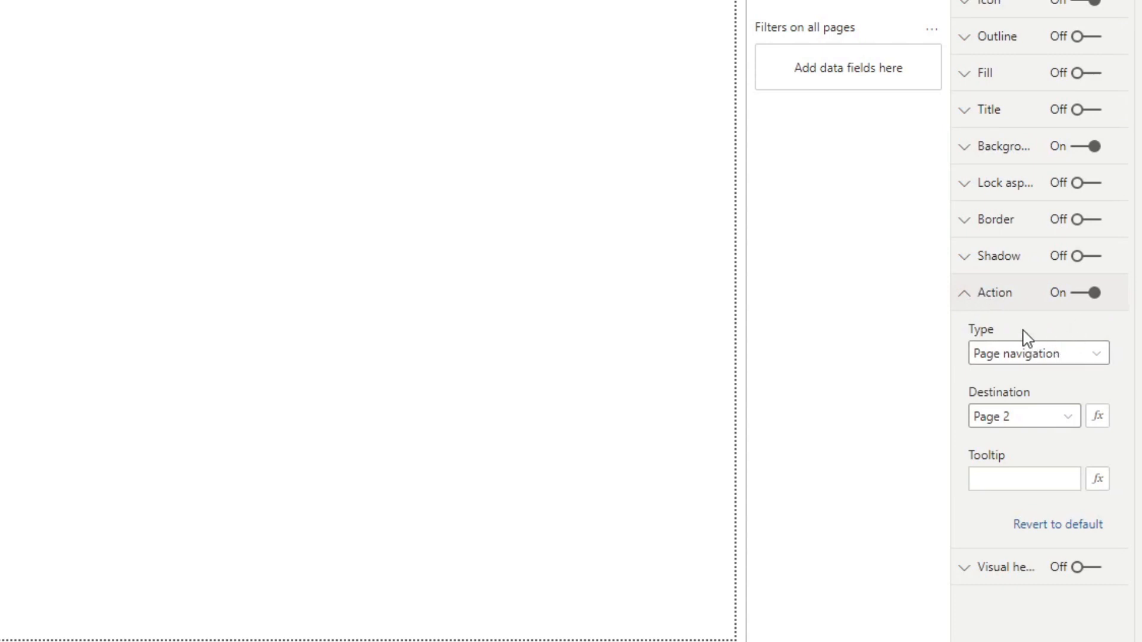
{"action": "left_click", "coordinate": [1034, 353]}
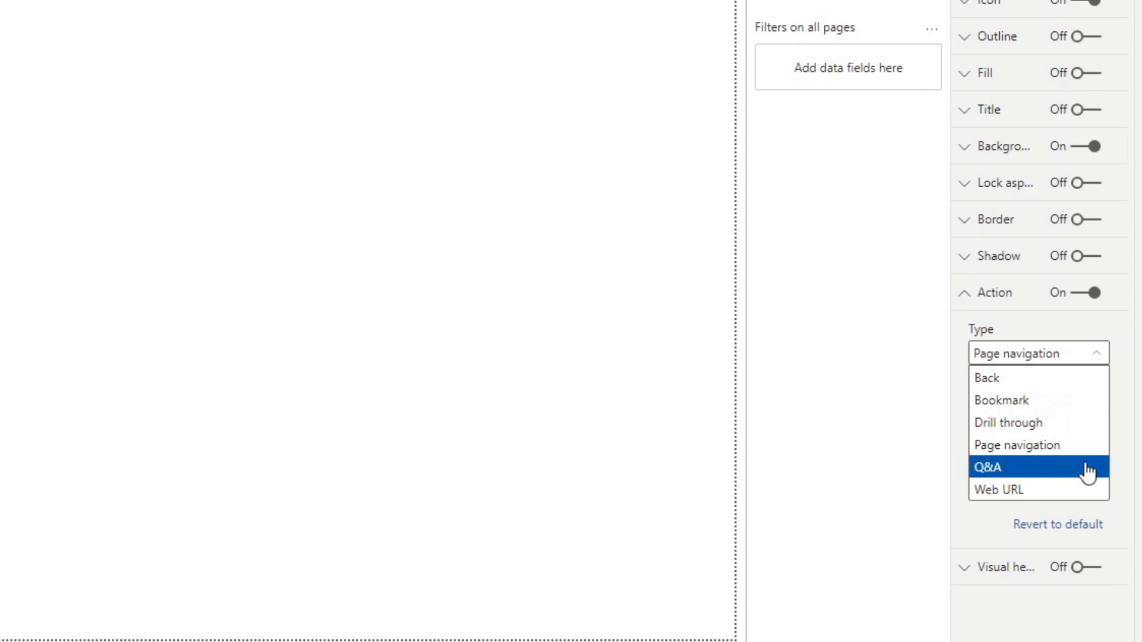
{"action": "mouse_move", "coordinate": [1060, 377]}
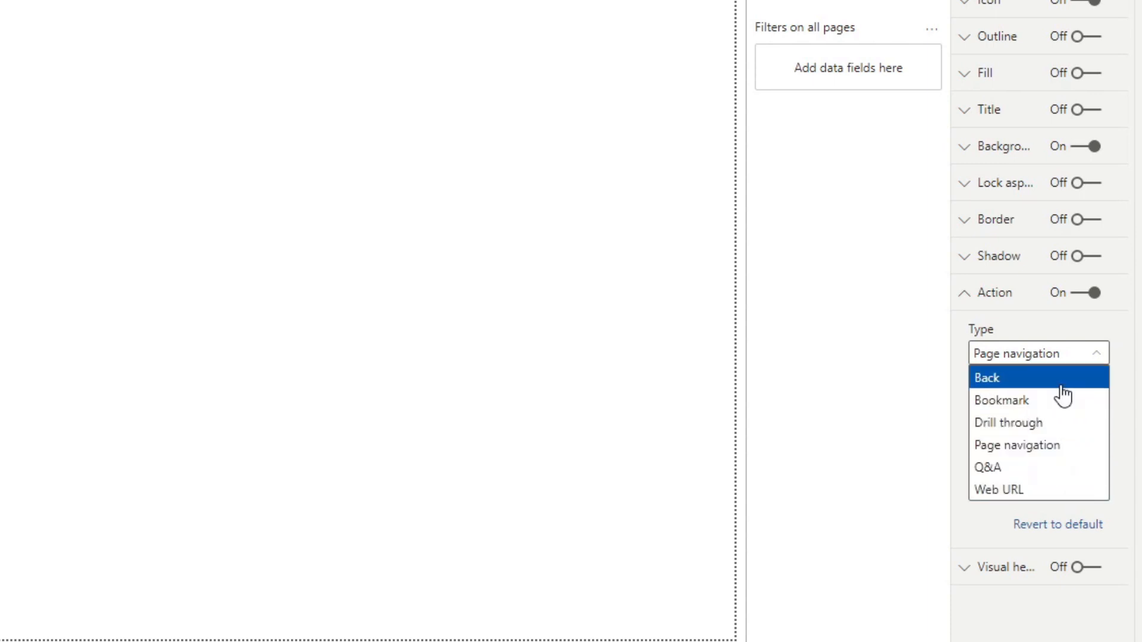
{"action": "mouse_move", "coordinate": [1030, 400]}
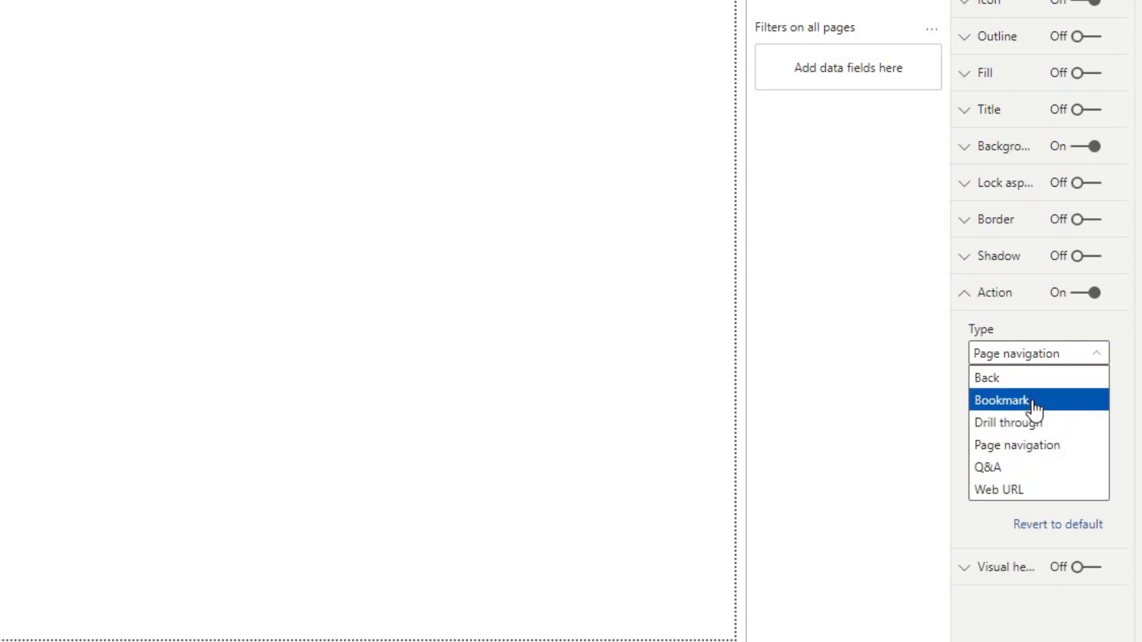
{"action": "mouse_move", "coordinate": [1115, 401]}
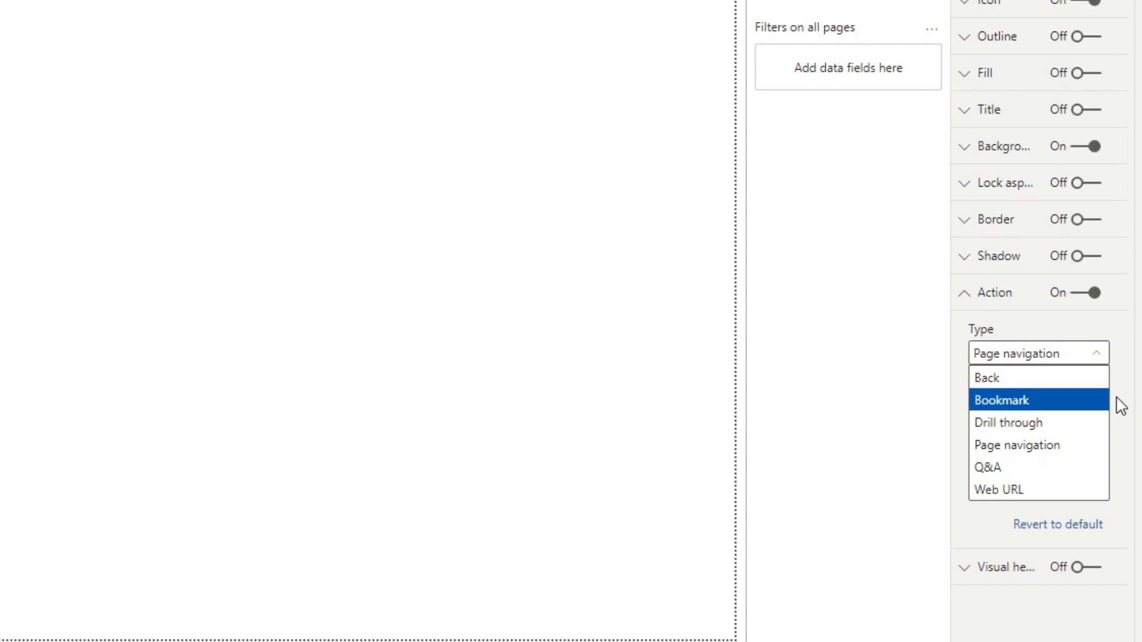
{"action": "mouse_move", "coordinate": [1135, 359]}
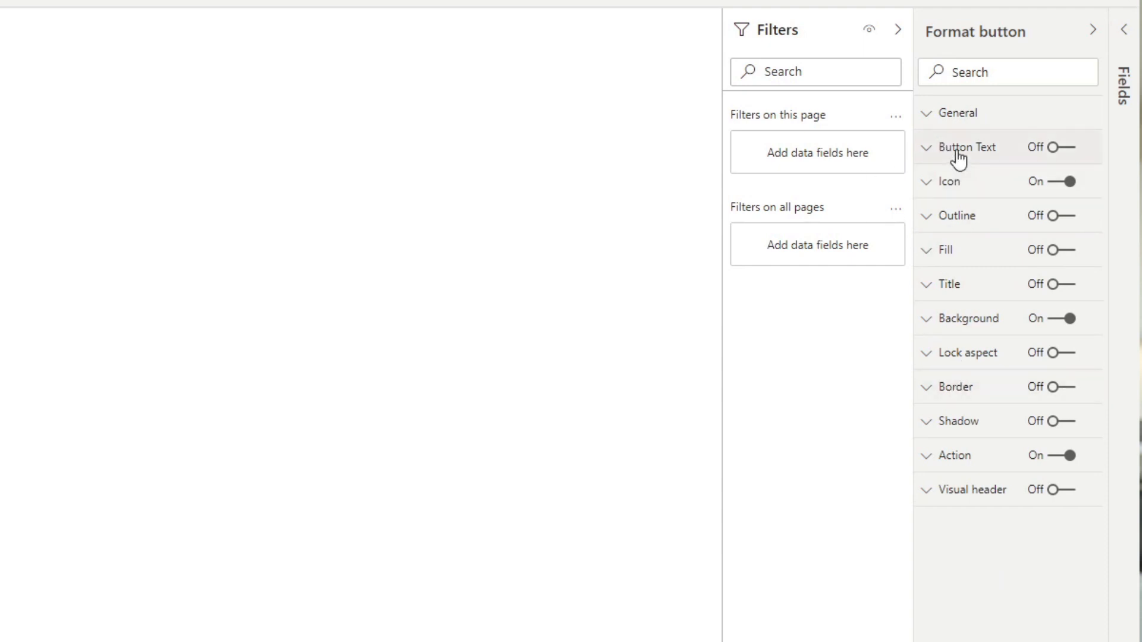
Switch the button's Fill on at white with 50% transparency, glancing at Outline
{"action": "left_click", "coordinate": [949, 250]}
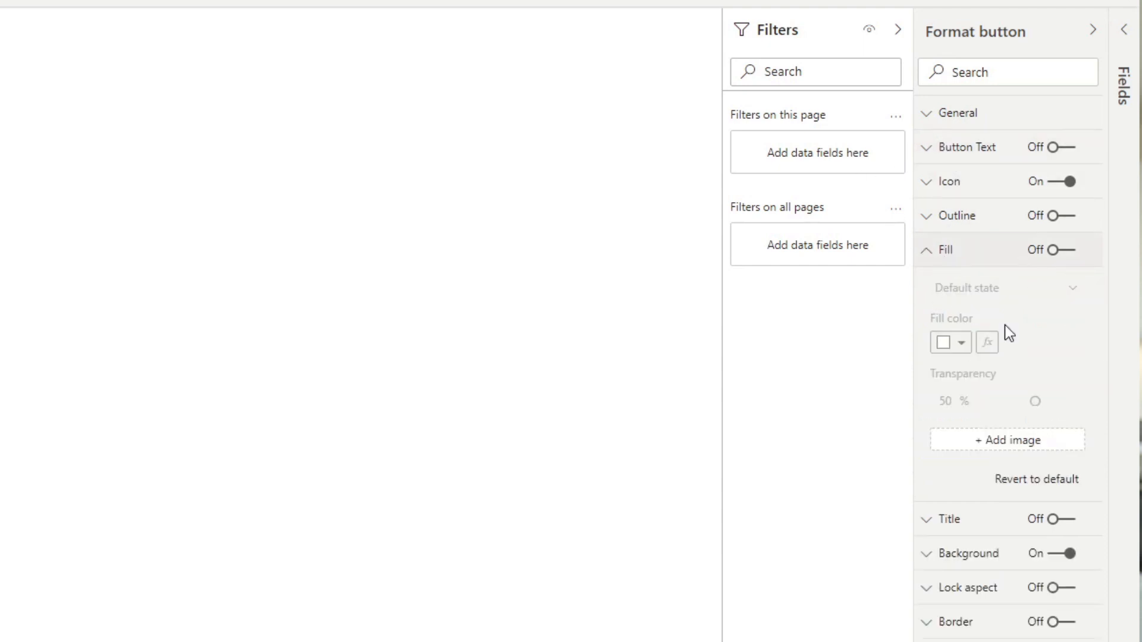
{"action": "left_click", "coordinate": [1051, 250]}
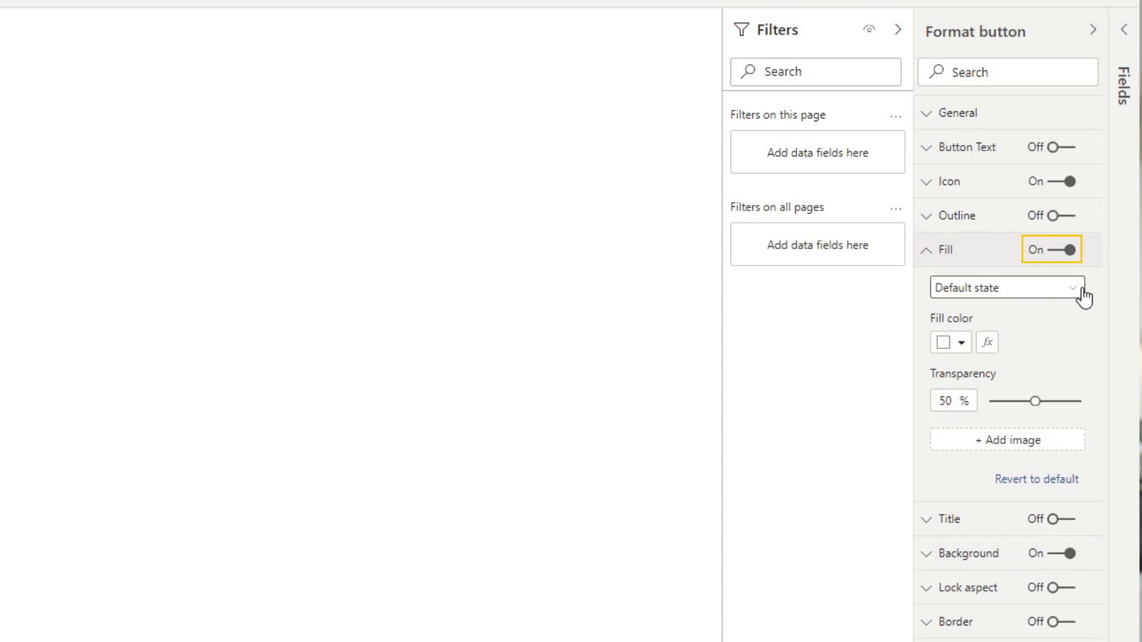
{"action": "left_click", "coordinate": [1006, 287]}
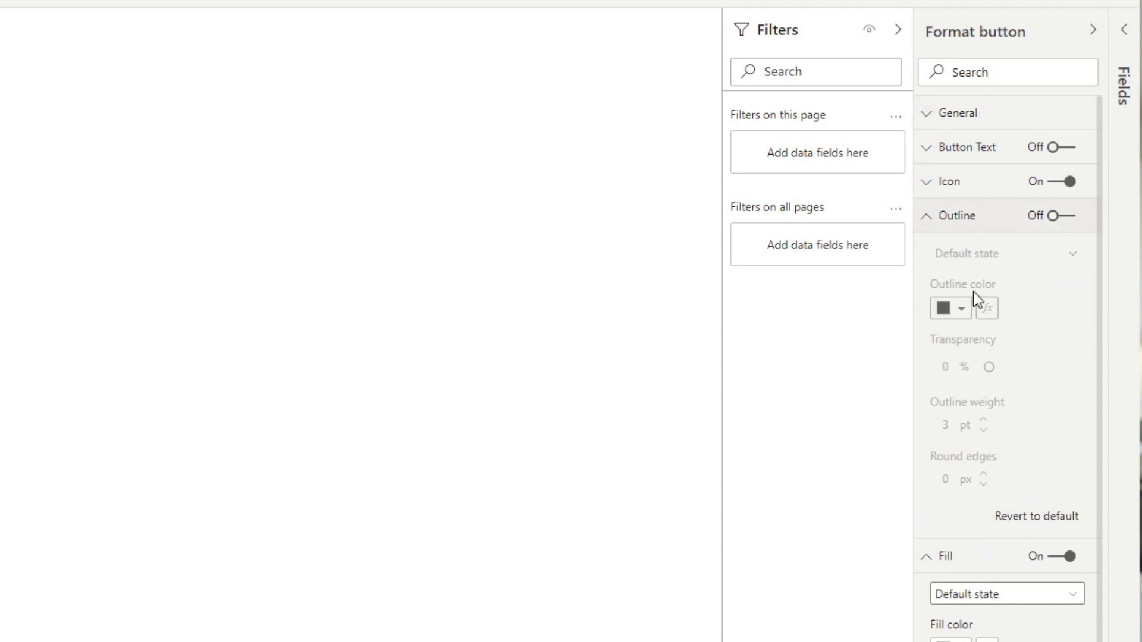
{"action": "mouse_move", "coordinate": [1064, 217]}
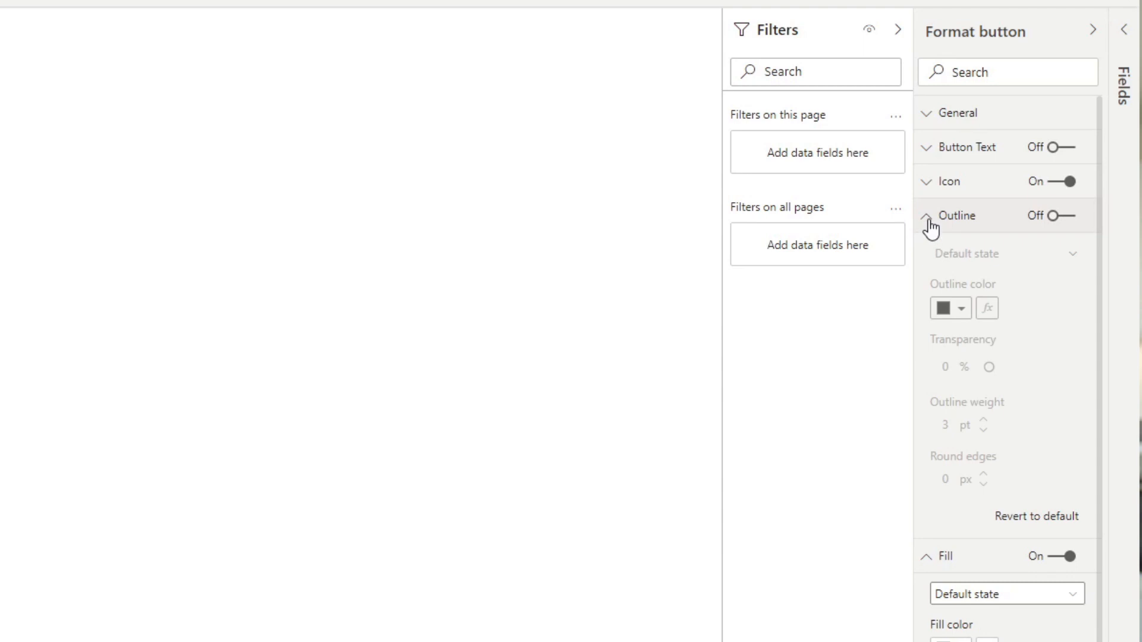
{"action": "mouse_move", "coordinate": [931, 222]}
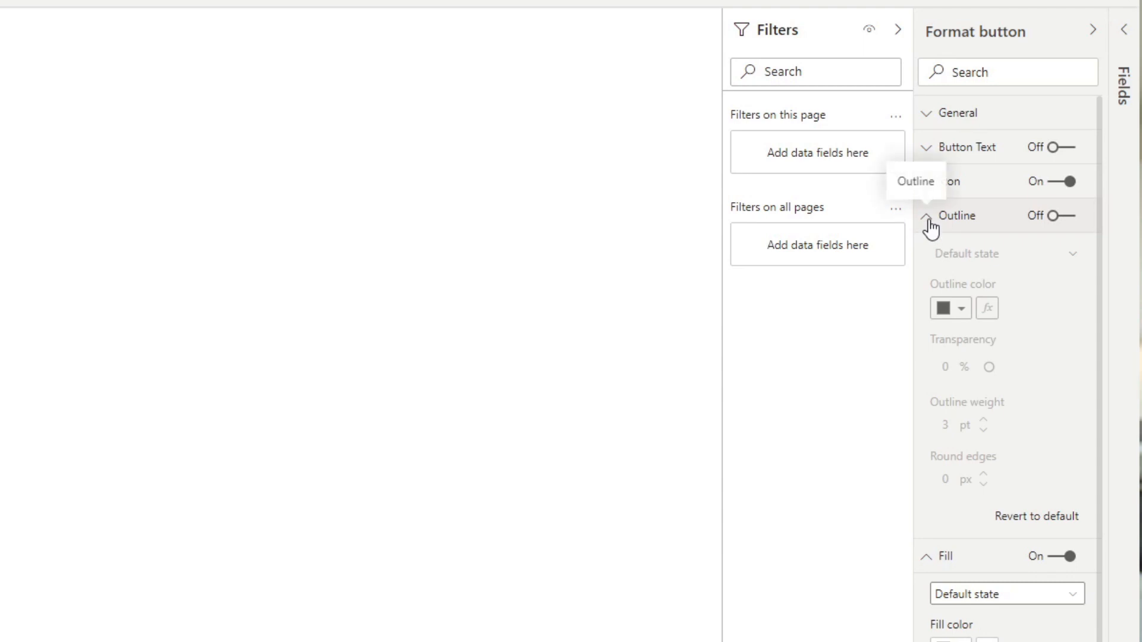
{"action": "left_click", "coordinate": [927, 216]}
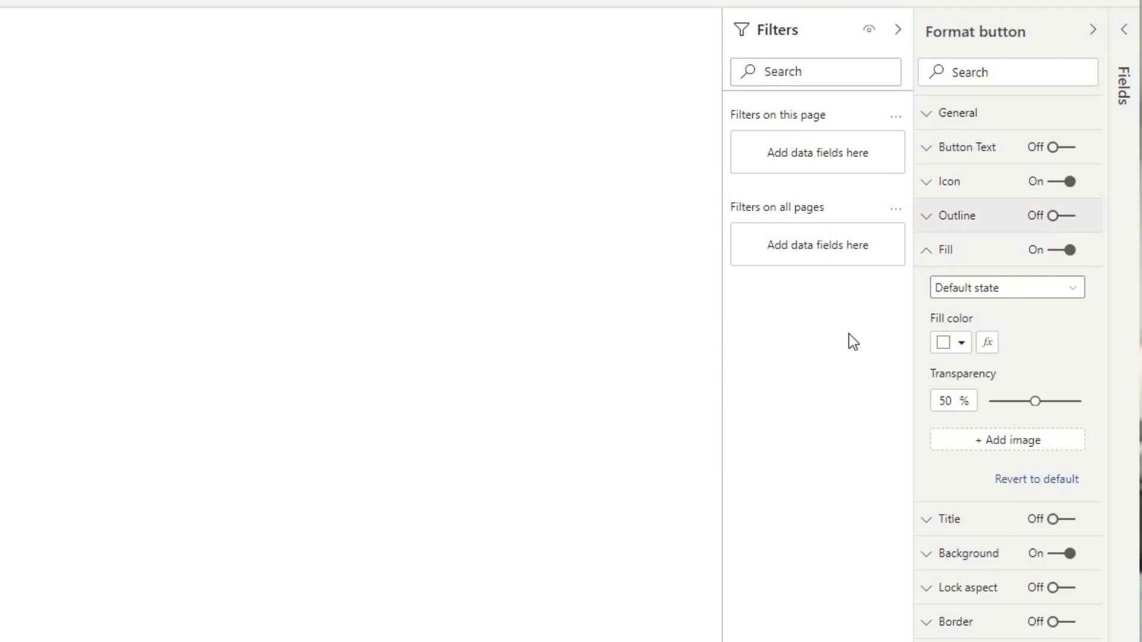
{"action": "mouse_move", "coordinate": [855, 335]}
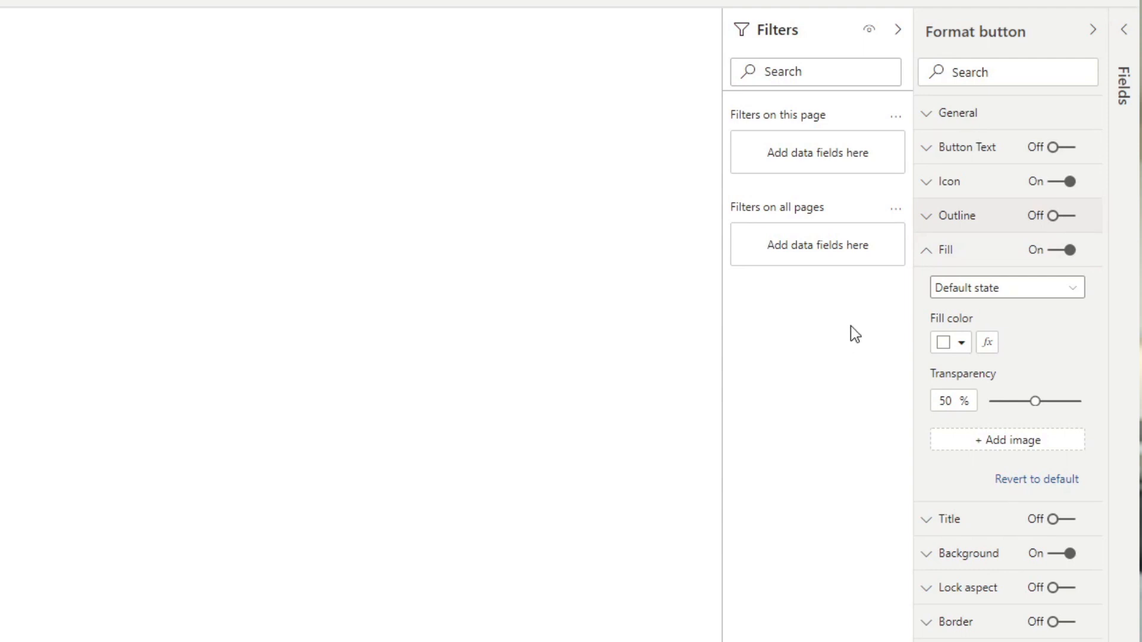
{"action": "mouse_move", "coordinate": [859, 337]}
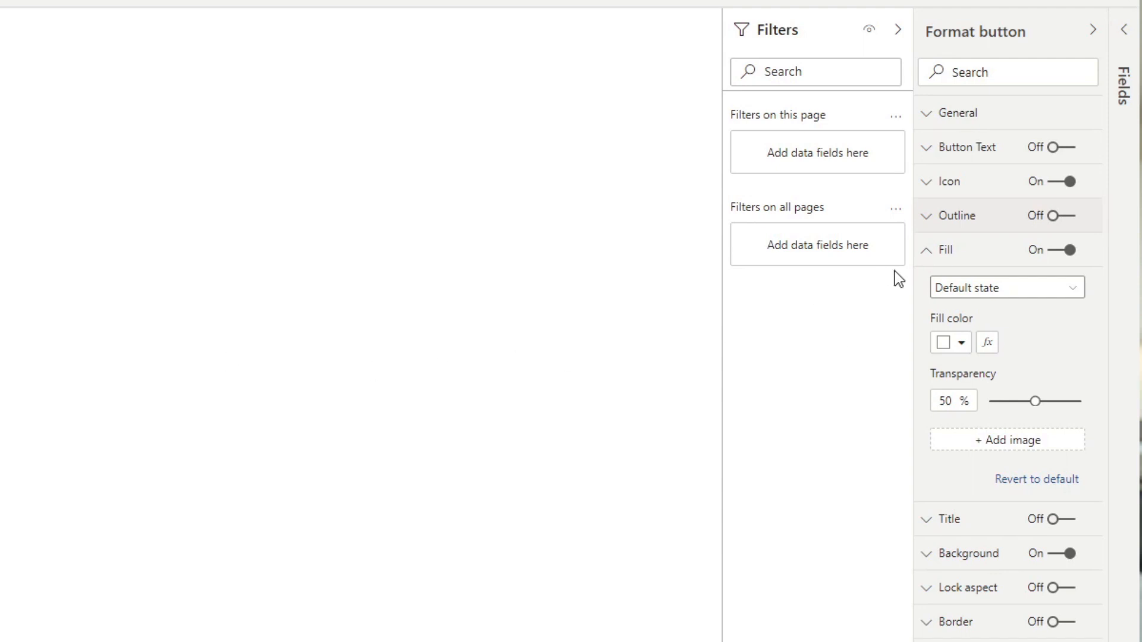
Set the On hover fill colour to White, 10% darker (light grey)
{"action": "left_click", "coordinate": [1007, 286]}
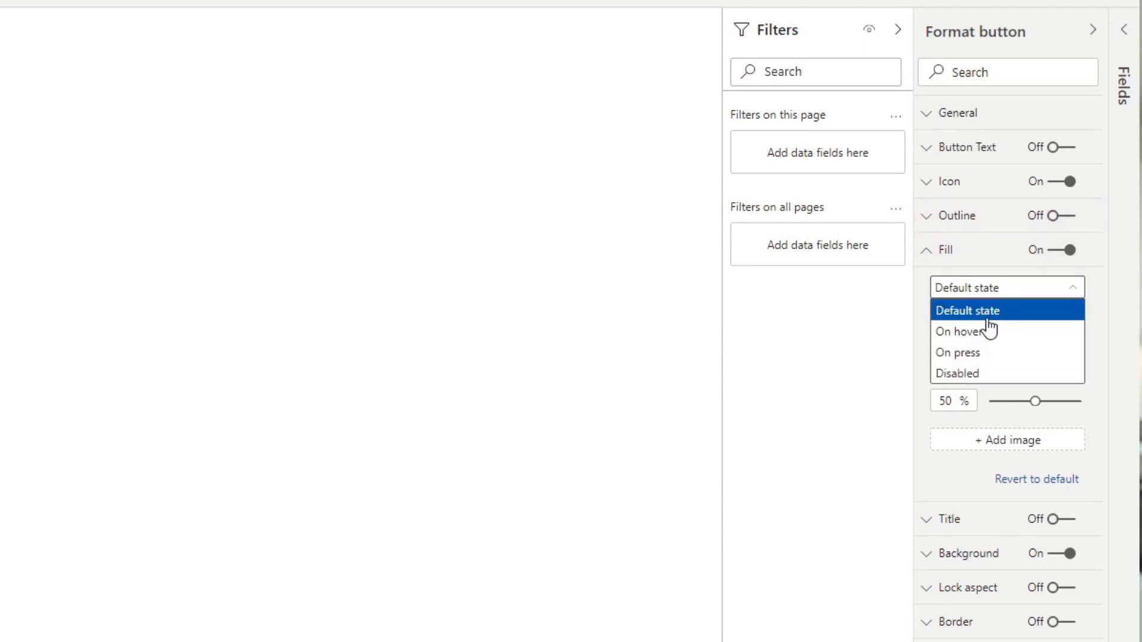
{"action": "left_click", "coordinate": [960, 332]}
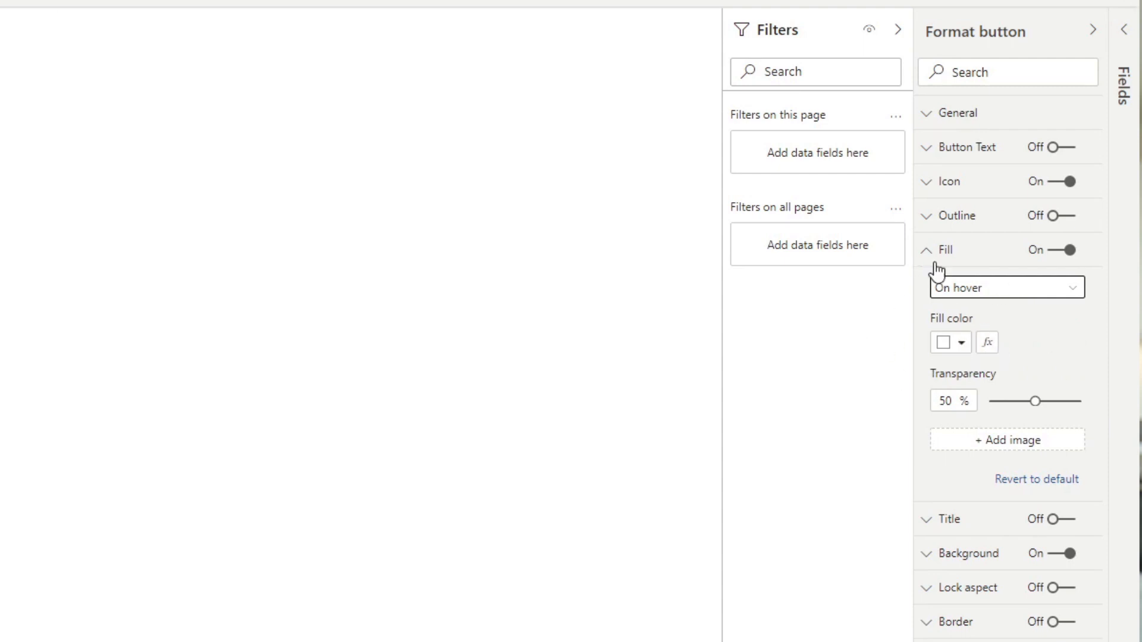
{"action": "mouse_move", "coordinate": [1008, 288]}
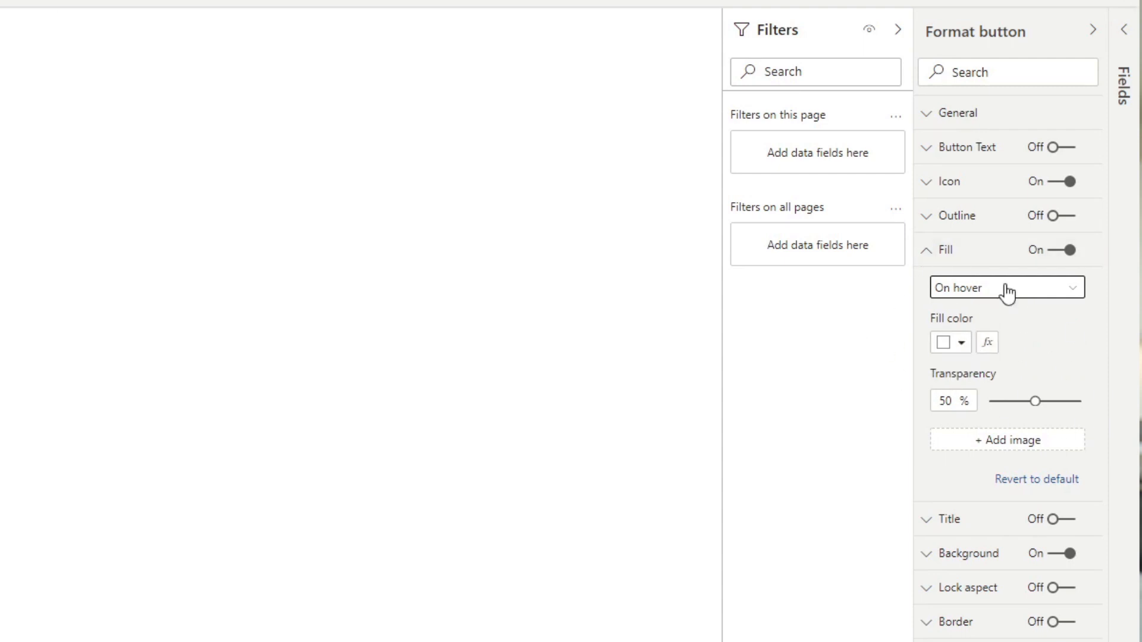
{"action": "left_click", "coordinate": [961, 343]}
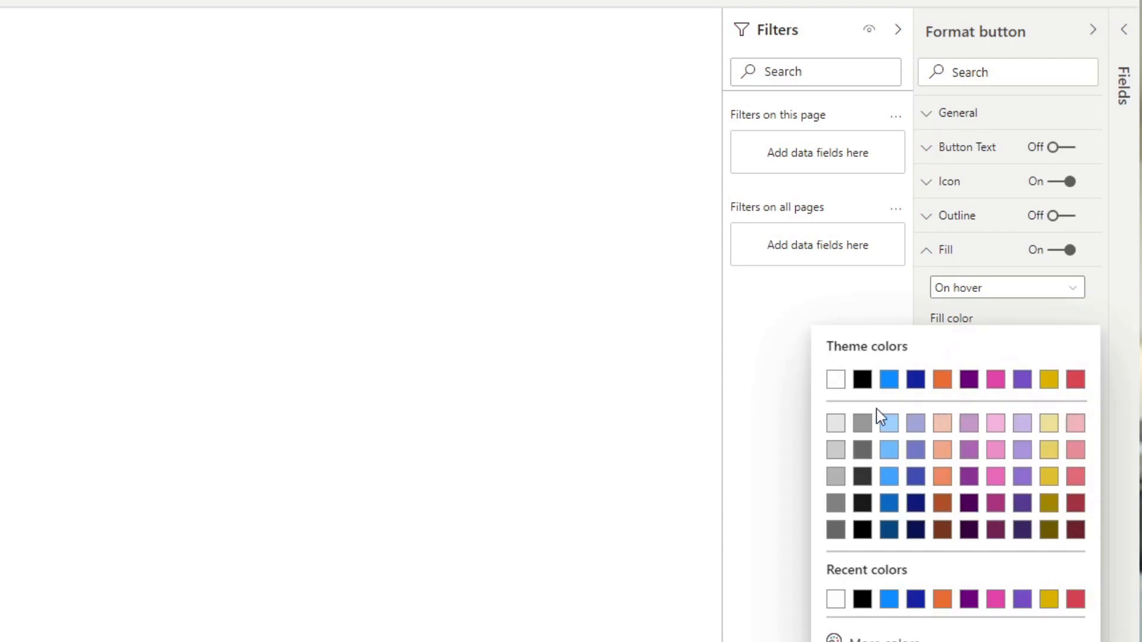
{"action": "mouse_move", "coordinate": [835, 424]}
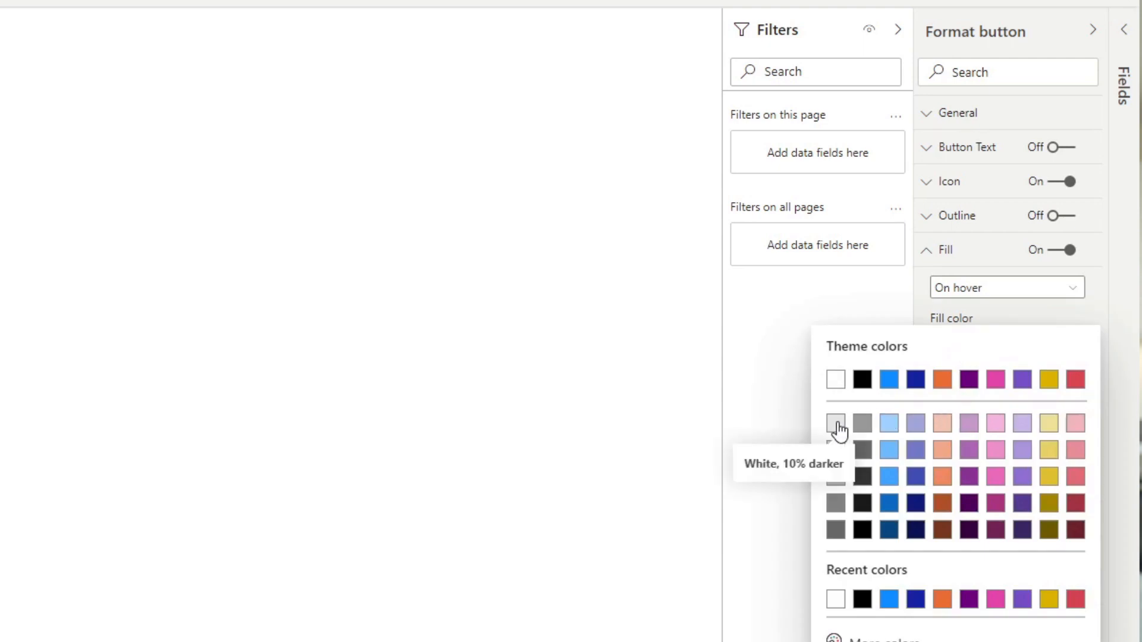
{"action": "left_click", "coordinate": [835, 423]}
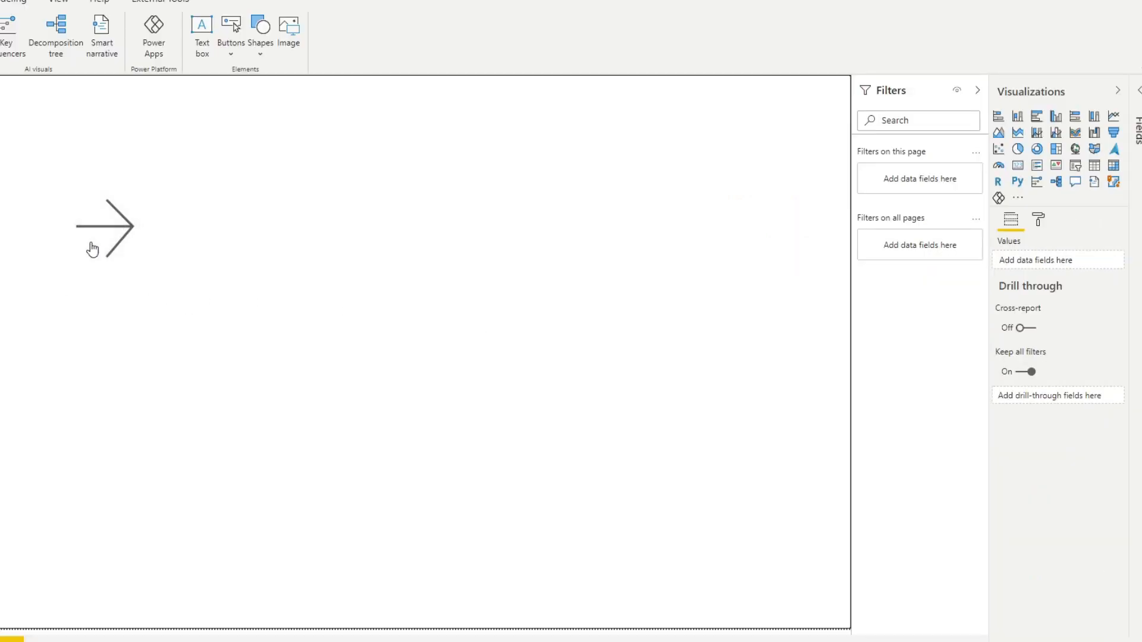
{"action": "mouse_move", "coordinate": [221, 304]}
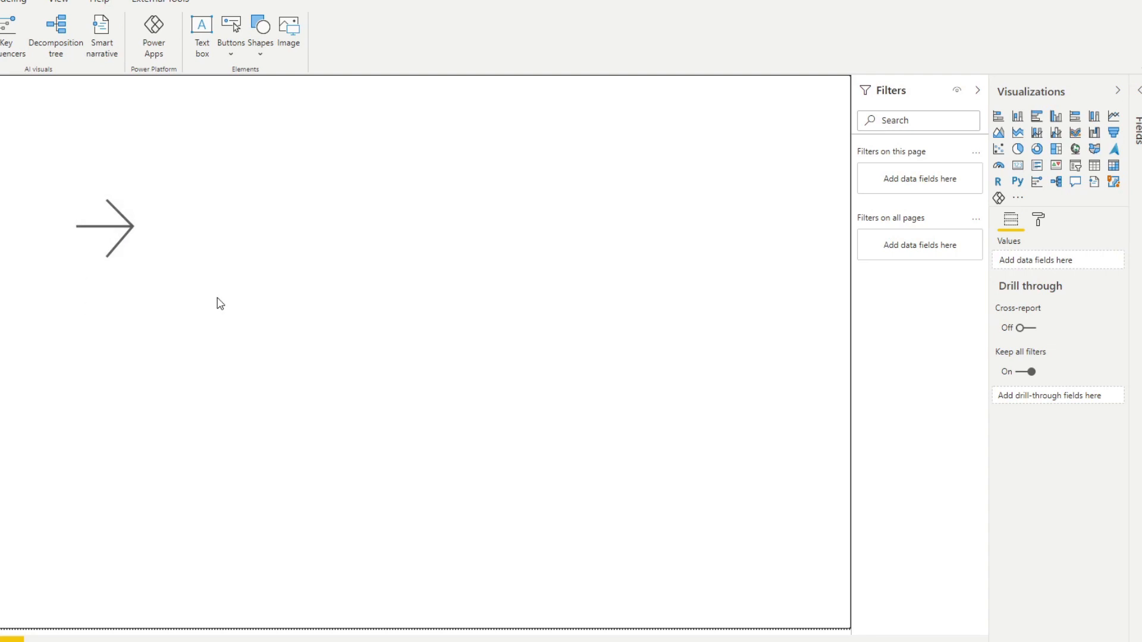
{"action": "mouse_move", "coordinate": [216, 255]}
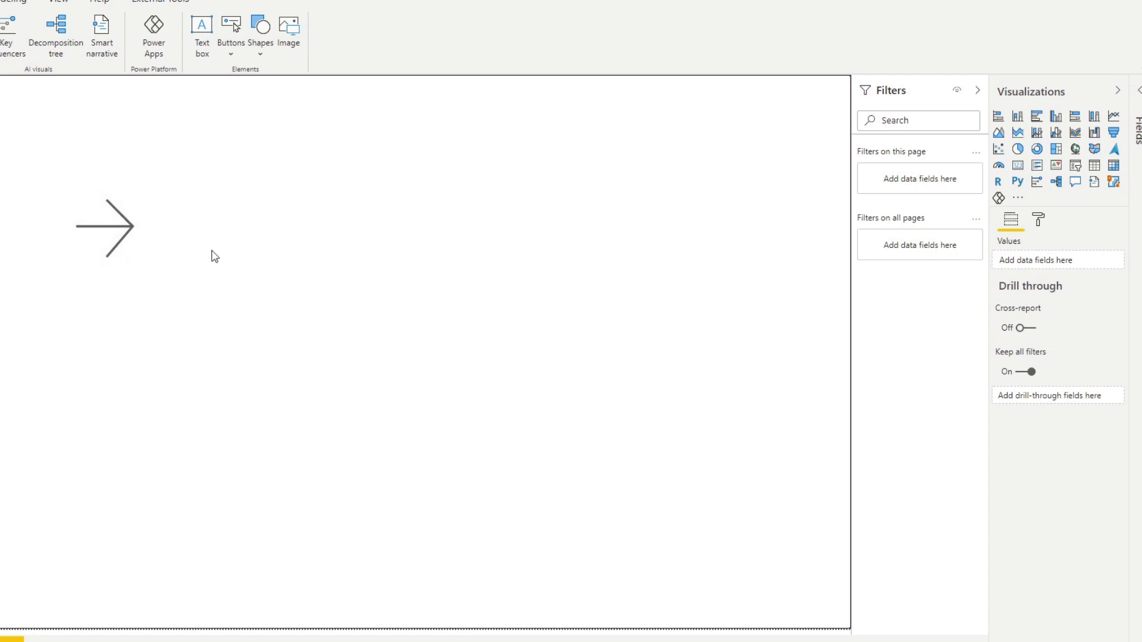
{"action": "mouse_move", "coordinate": [140, 308]}
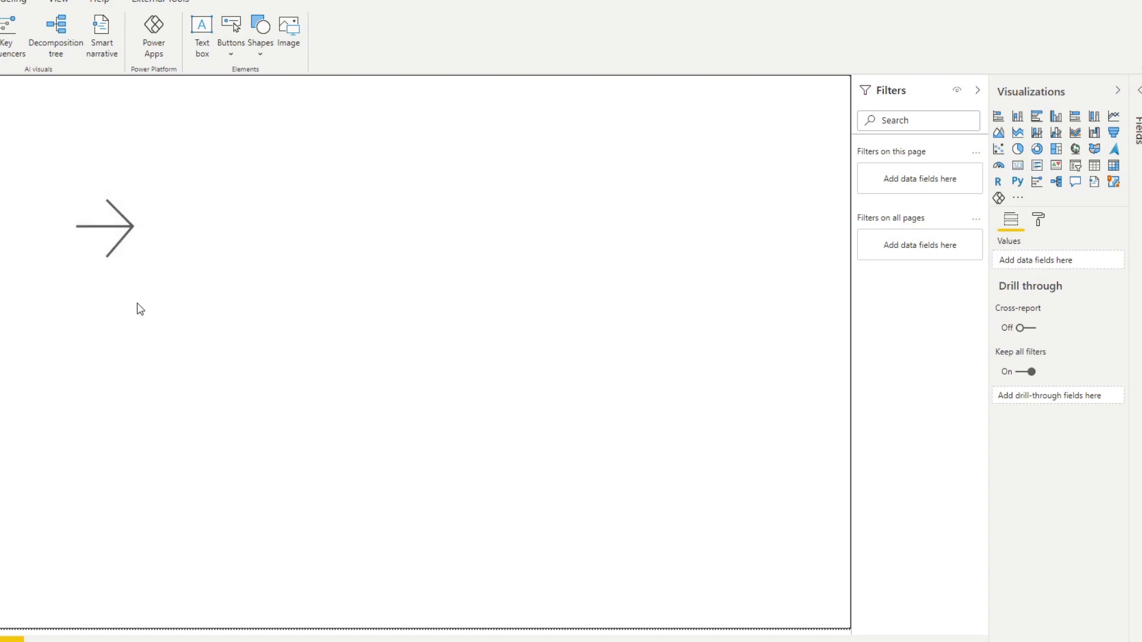
{"action": "mouse_move", "coordinate": [133, 334]}
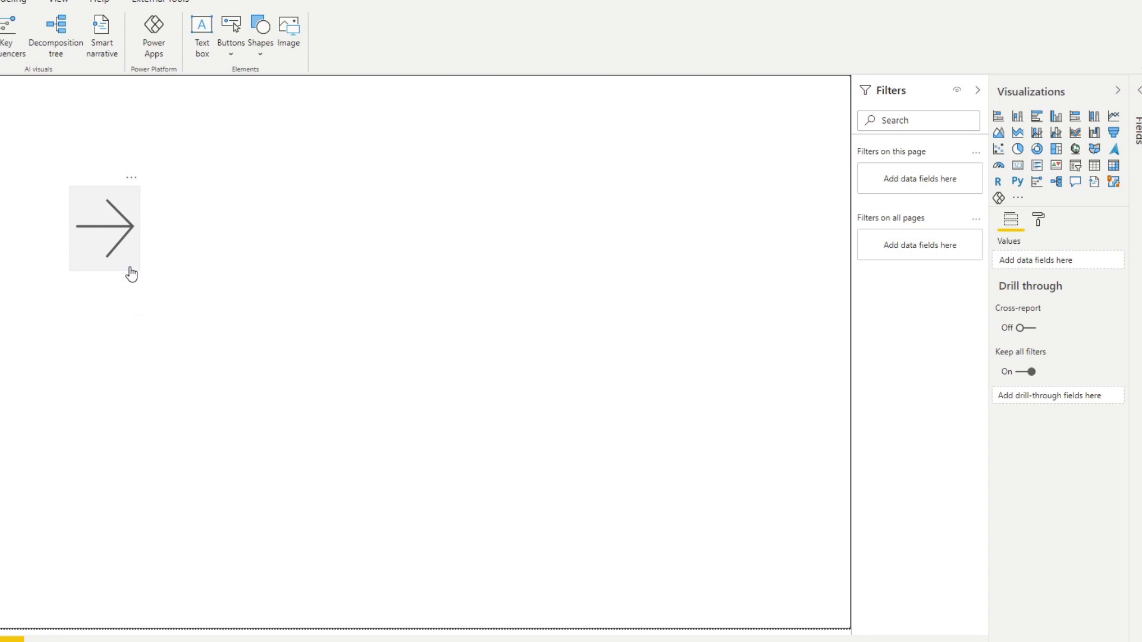
{"action": "mouse_move", "coordinate": [125, 271]}
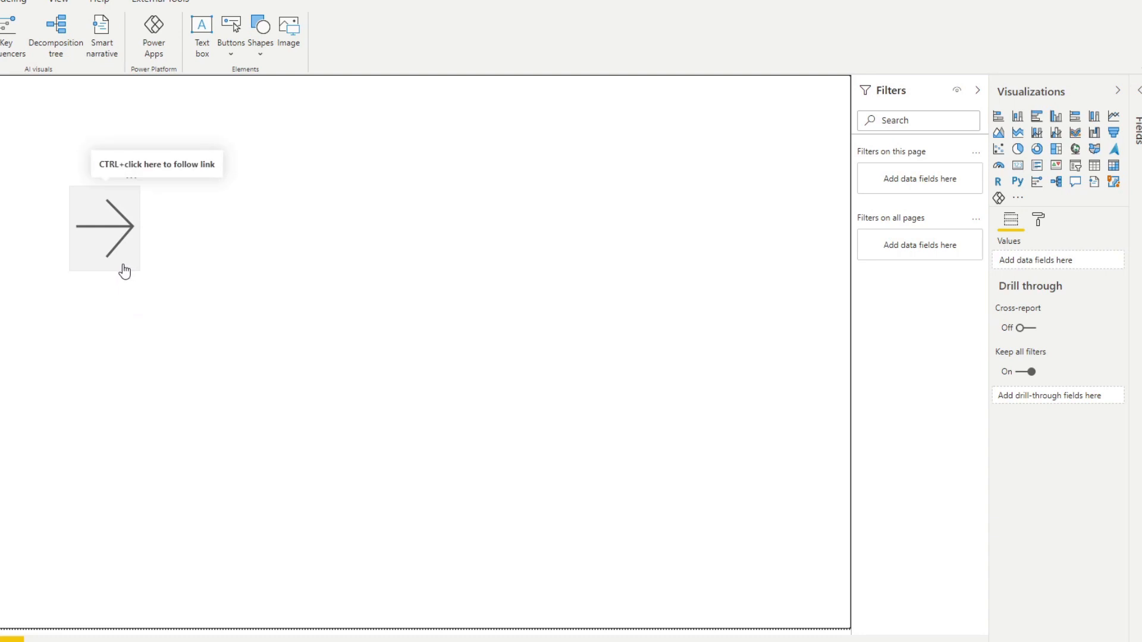
Preview the light grey hover fill, then select the arrow button again
{"action": "left_click", "coordinate": [105, 226]}
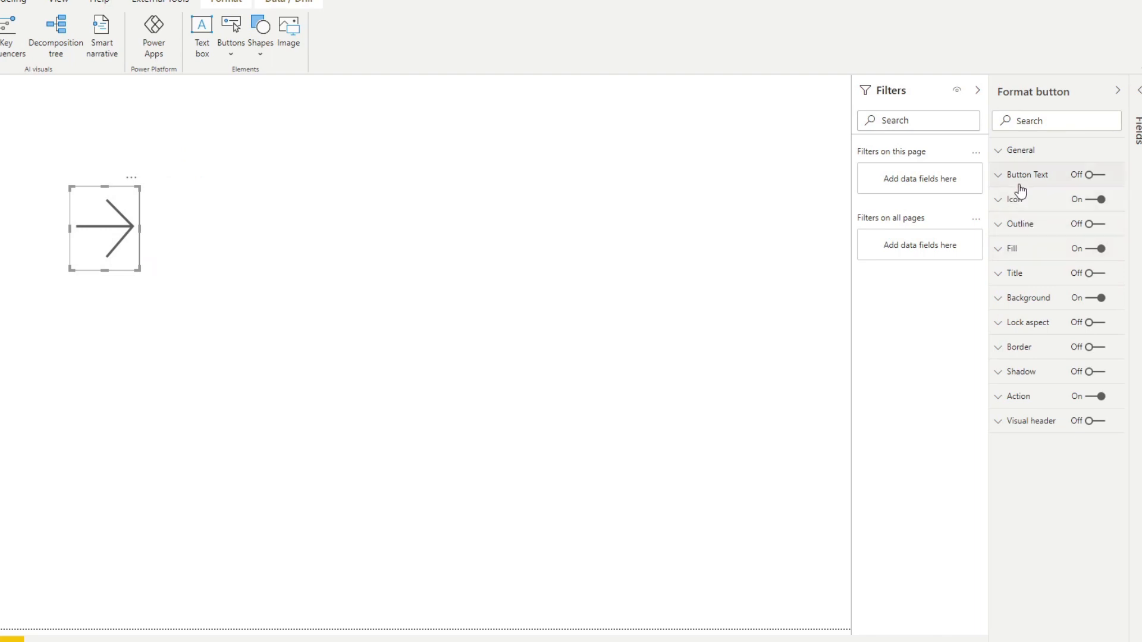
{"action": "mouse_move", "coordinate": [71, 230]}
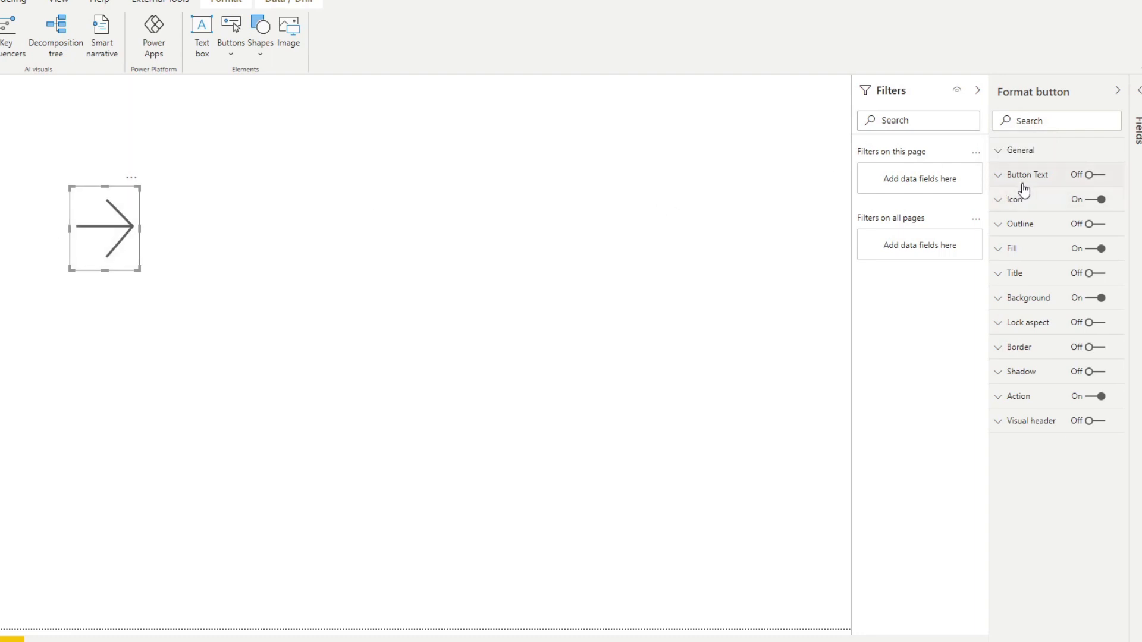
{"action": "left_click", "coordinate": [1026, 173]}
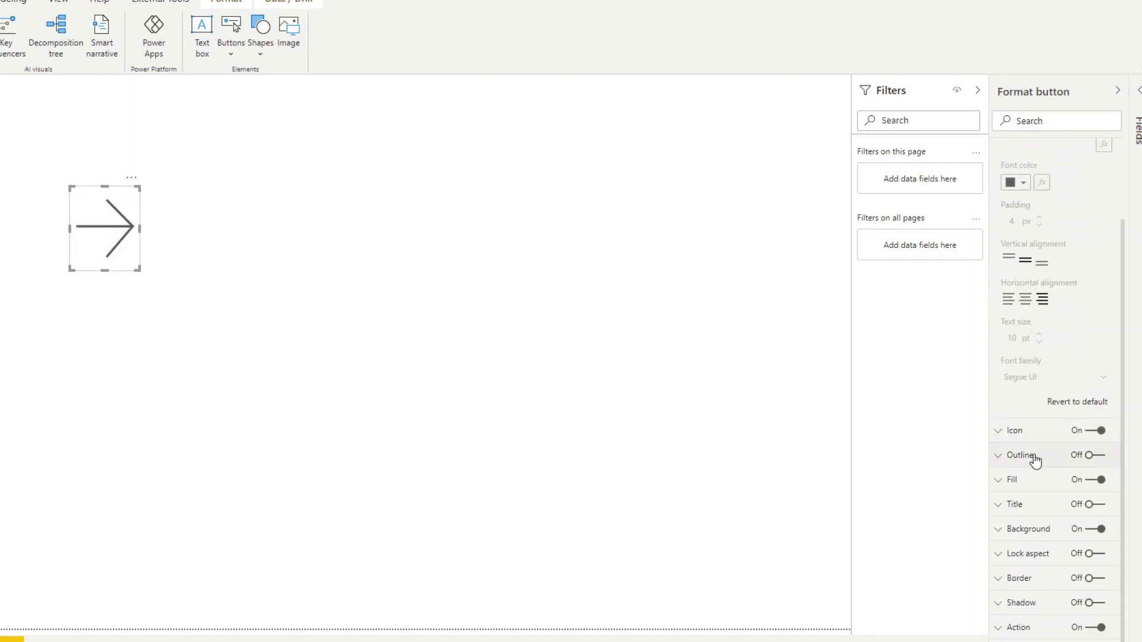
{"action": "left_click", "coordinate": [1020, 454]}
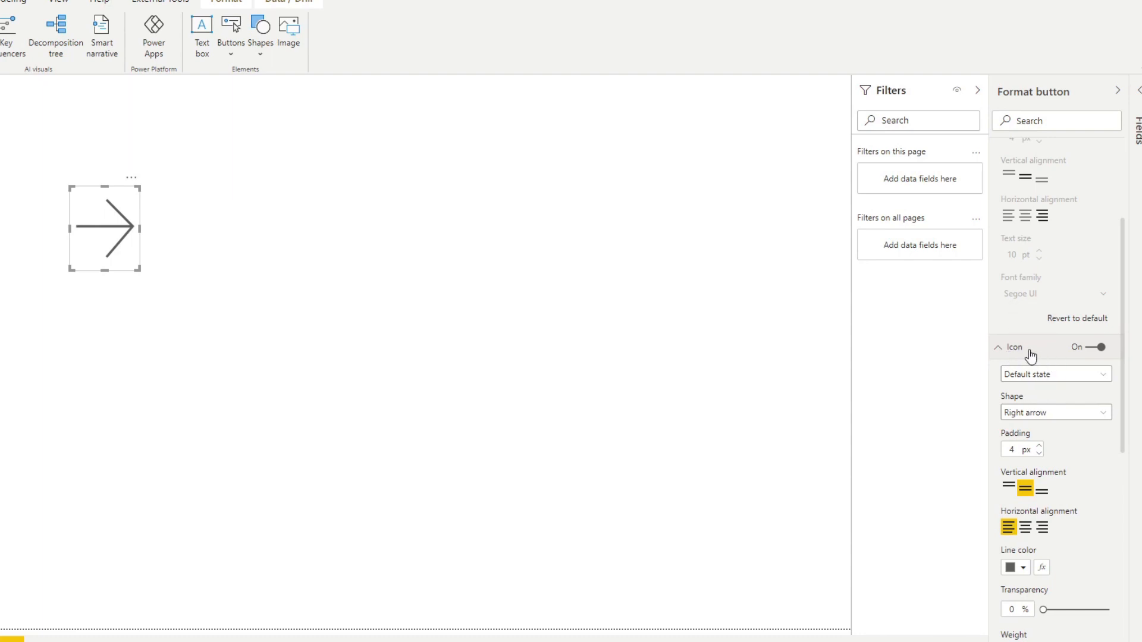
{"action": "mouse_move", "coordinate": [1030, 347]}
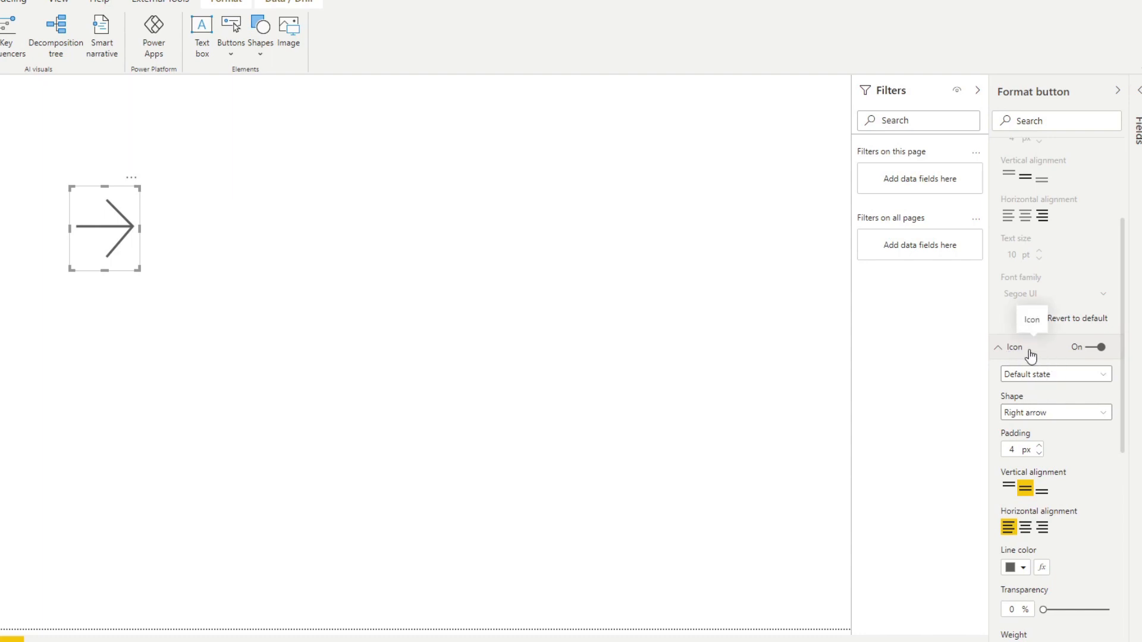
{"action": "mouse_move", "coordinate": [551, 305]}
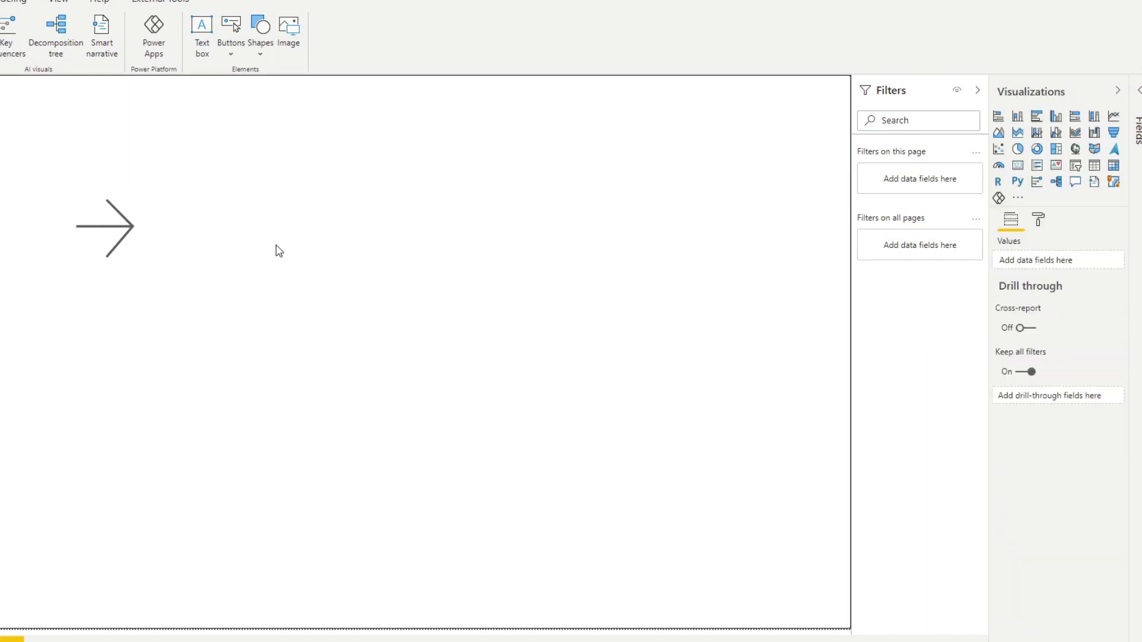
Set the On press fill colour to White, 20% darker (darker grey)
{"action": "left_click", "coordinate": [103, 226]}
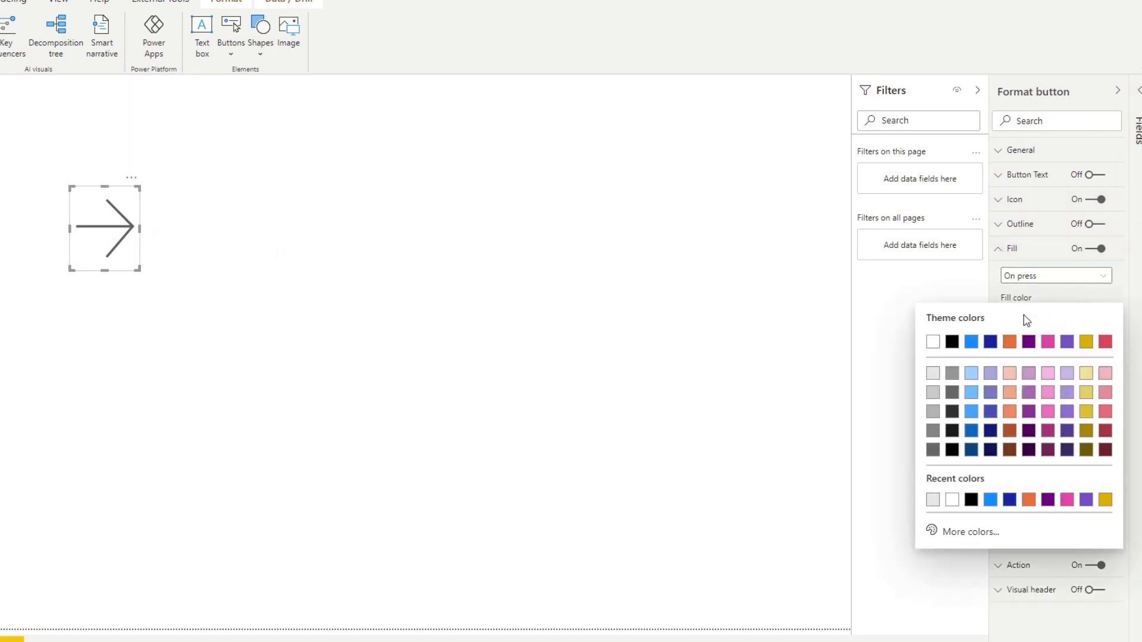
{"action": "mouse_move", "coordinate": [932, 391]}
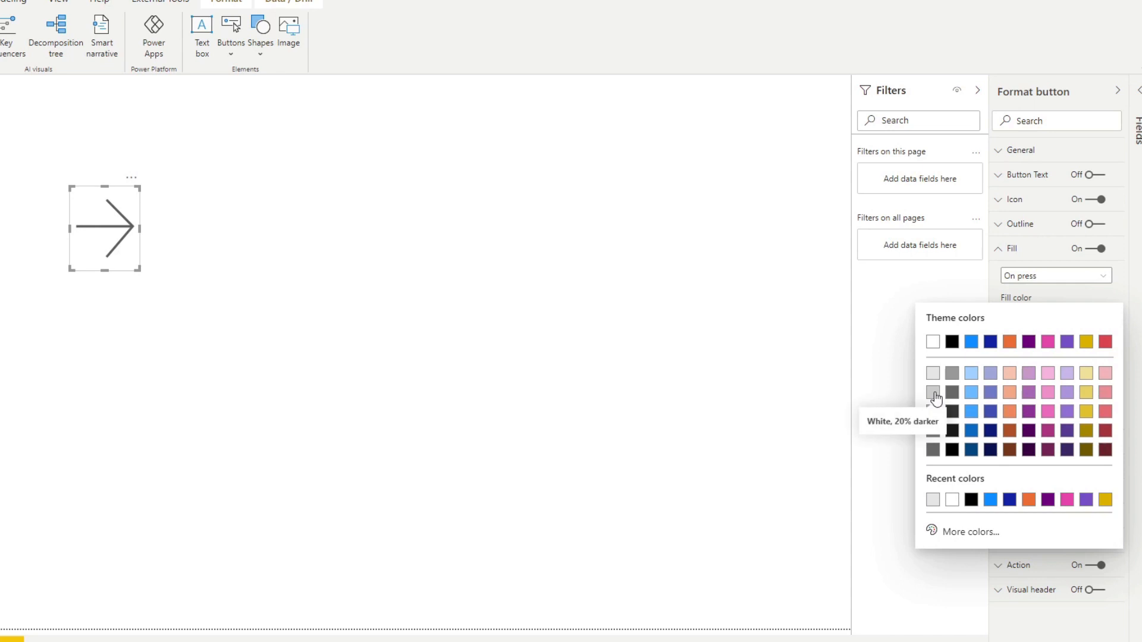
{"action": "left_click", "coordinate": [933, 392]}
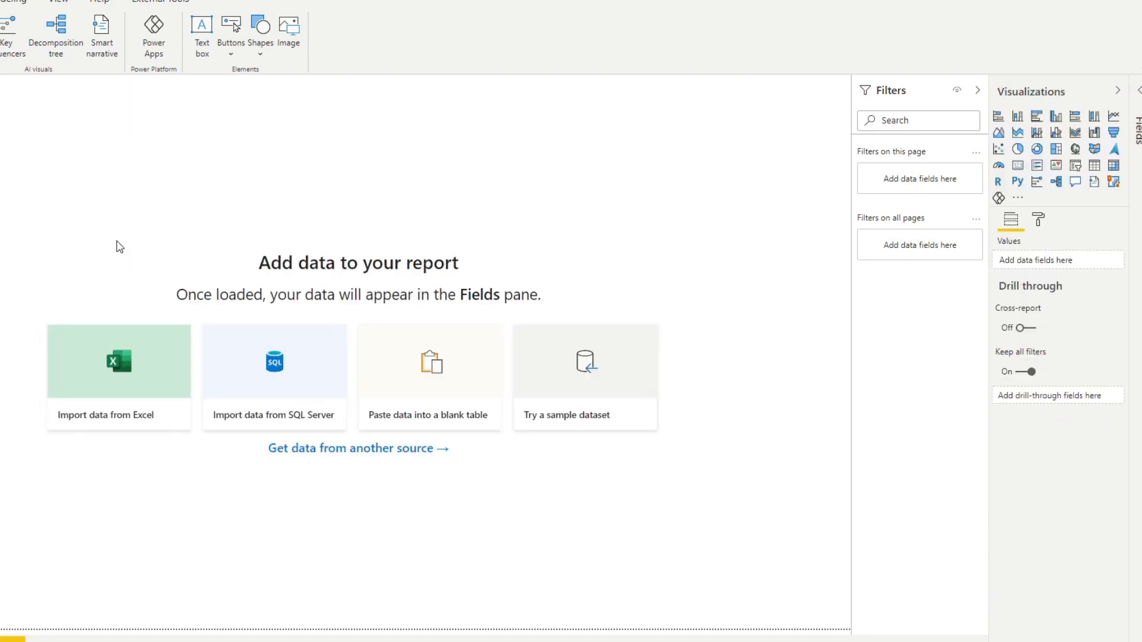
{"action": "mouse_move", "coordinate": [78, 360]}
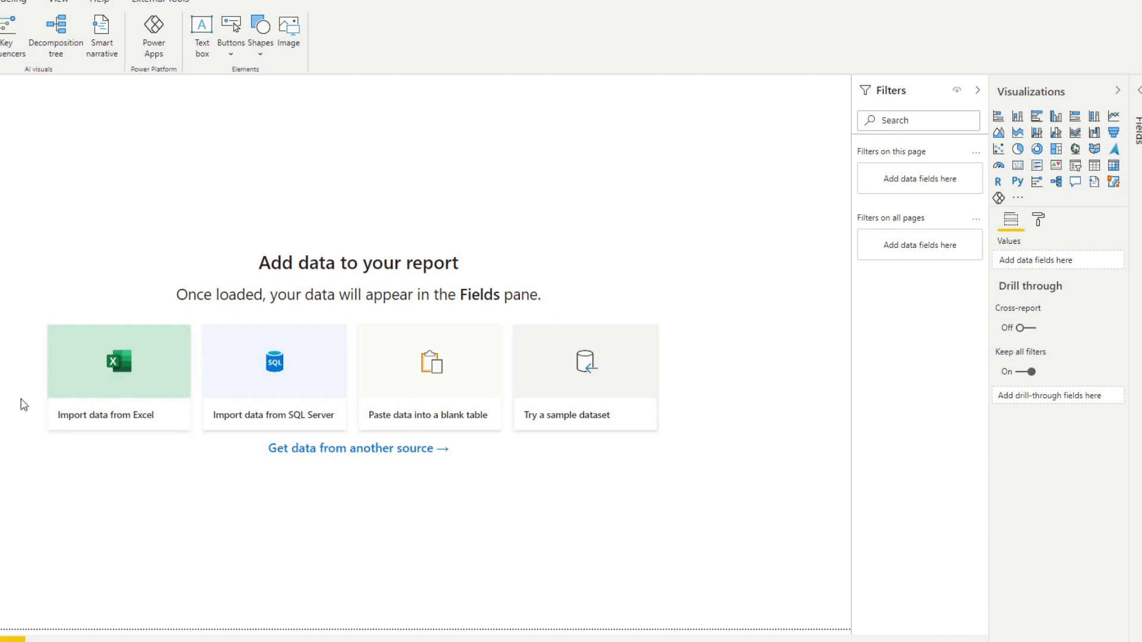
{"action": "mouse_move", "coordinate": [23, 434]}
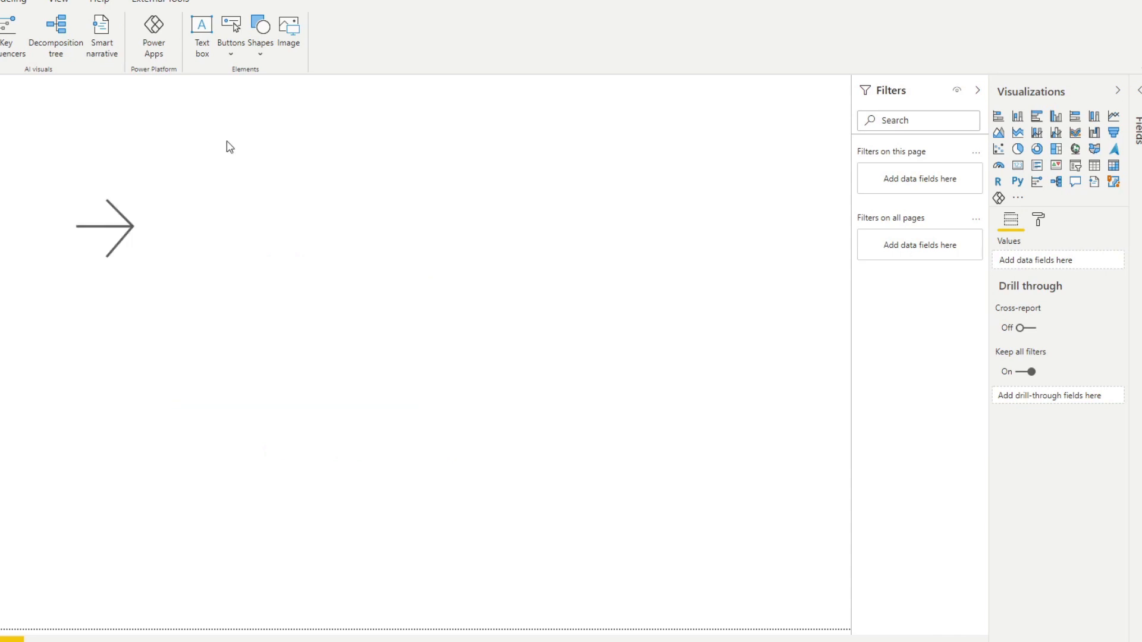
Review the ready-made Buttons list and the button's Icon Shape choices
{"action": "left_click", "coordinate": [231, 29]}
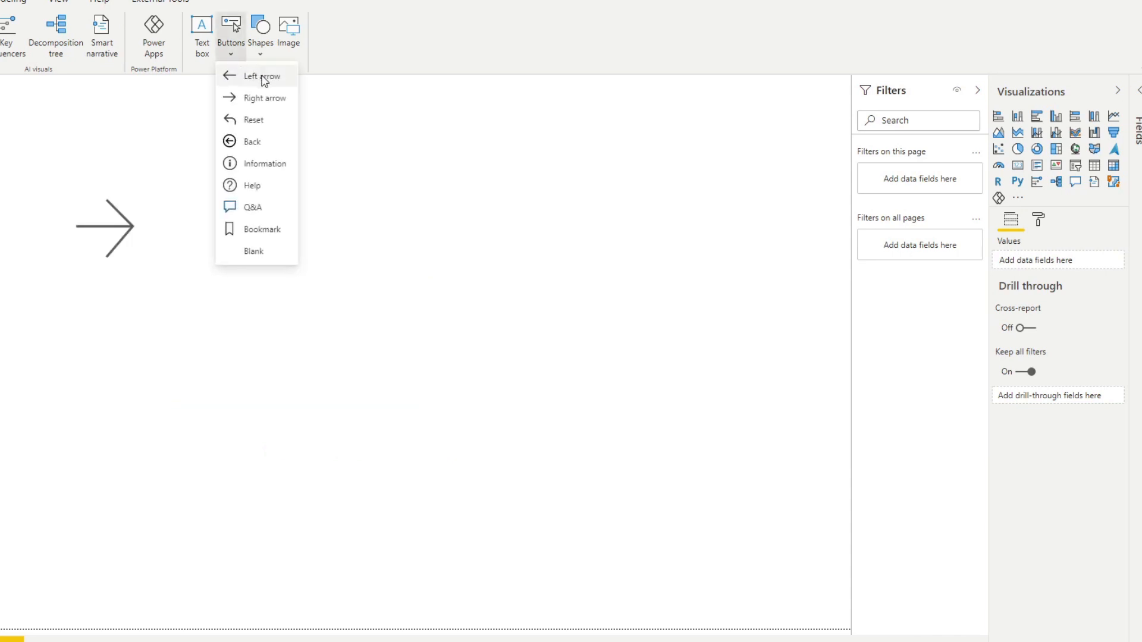
{"action": "mouse_move", "coordinate": [265, 119]}
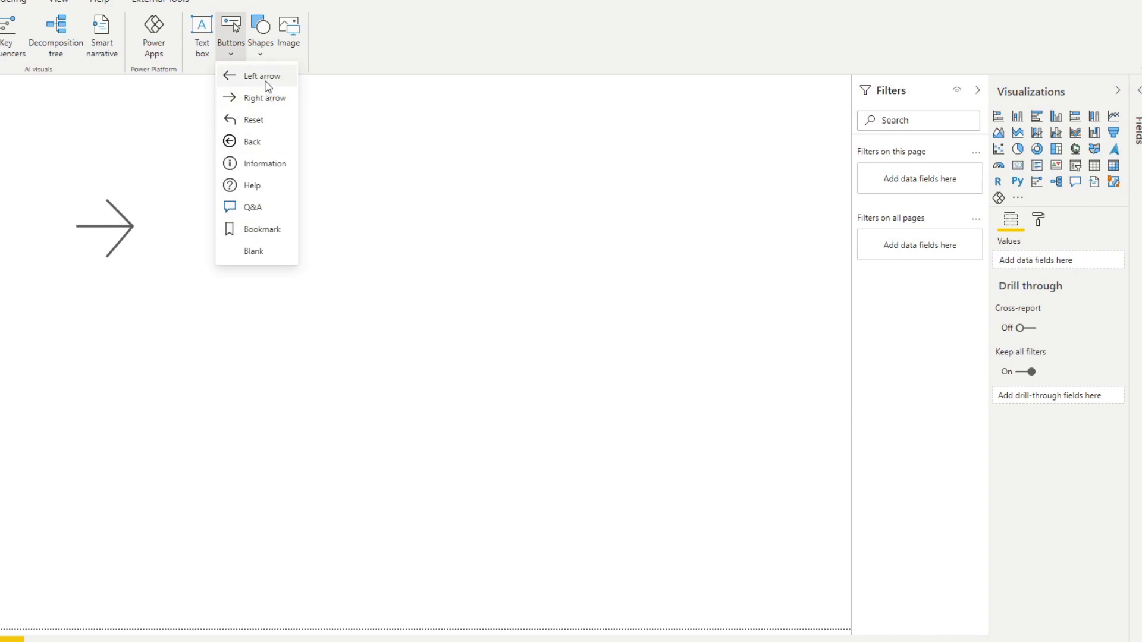
{"action": "mouse_move", "coordinate": [262, 98]}
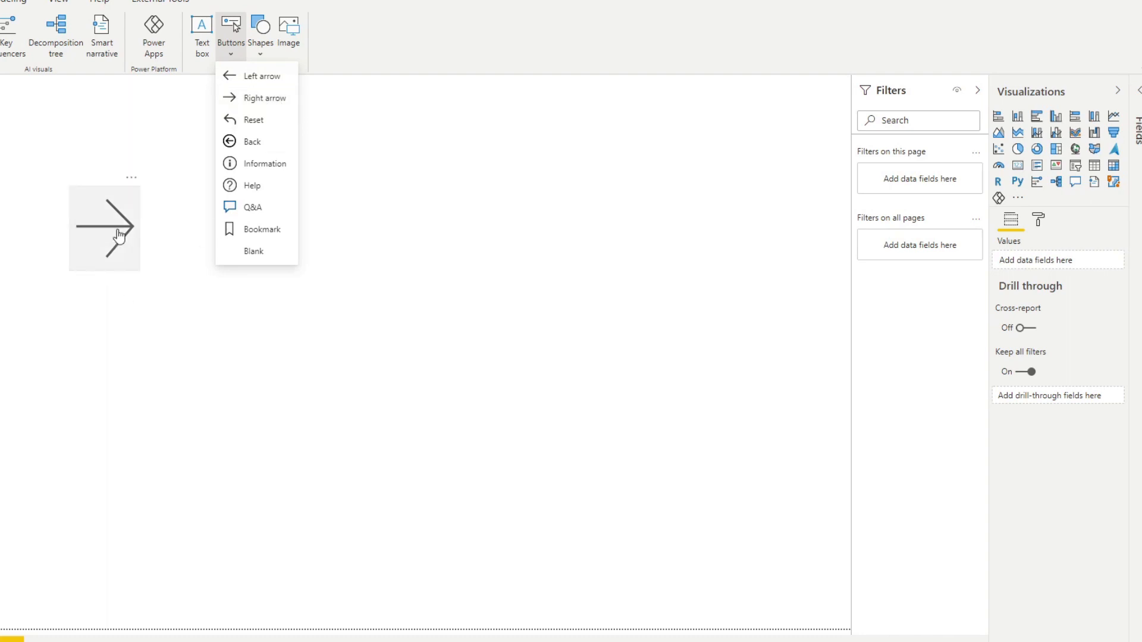
{"action": "left_click", "coordinate": [266, 97]}
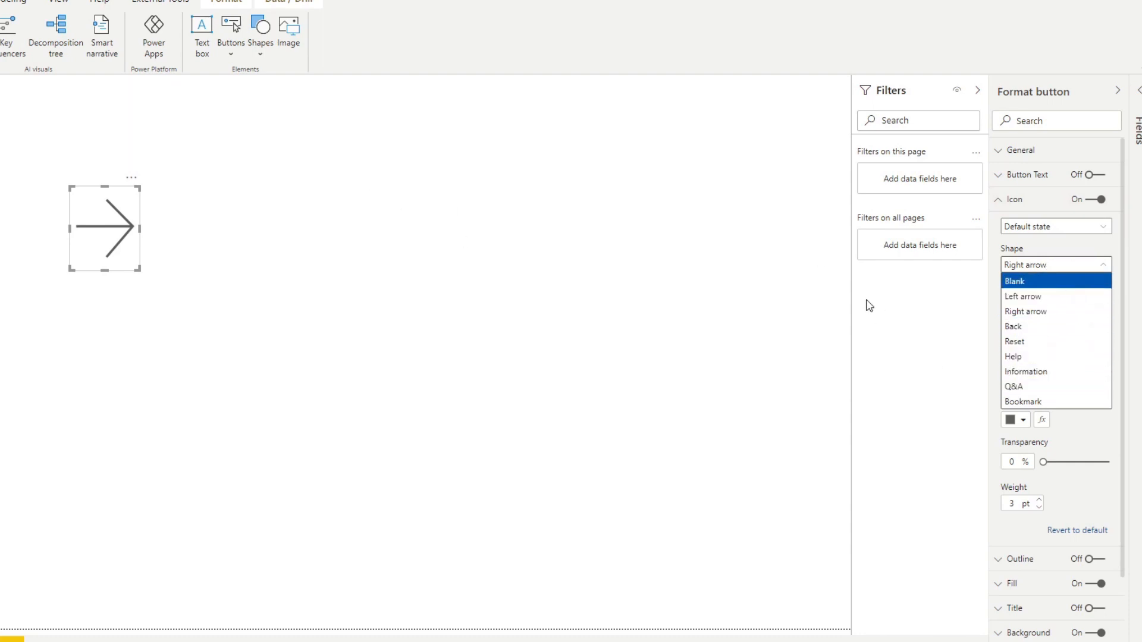
{"action": "left_click", "coordinate": [336, 180]}
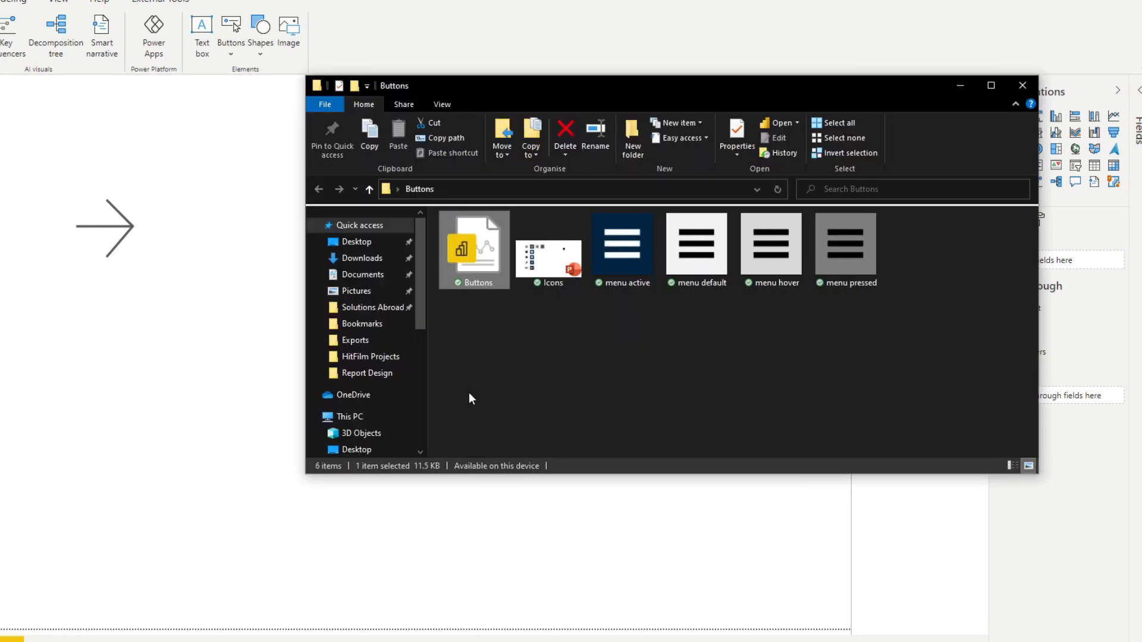
Open the Icons PowerPoint file from the Buttons folder
{"action": "left_click", "coordinate": [547, 250]}
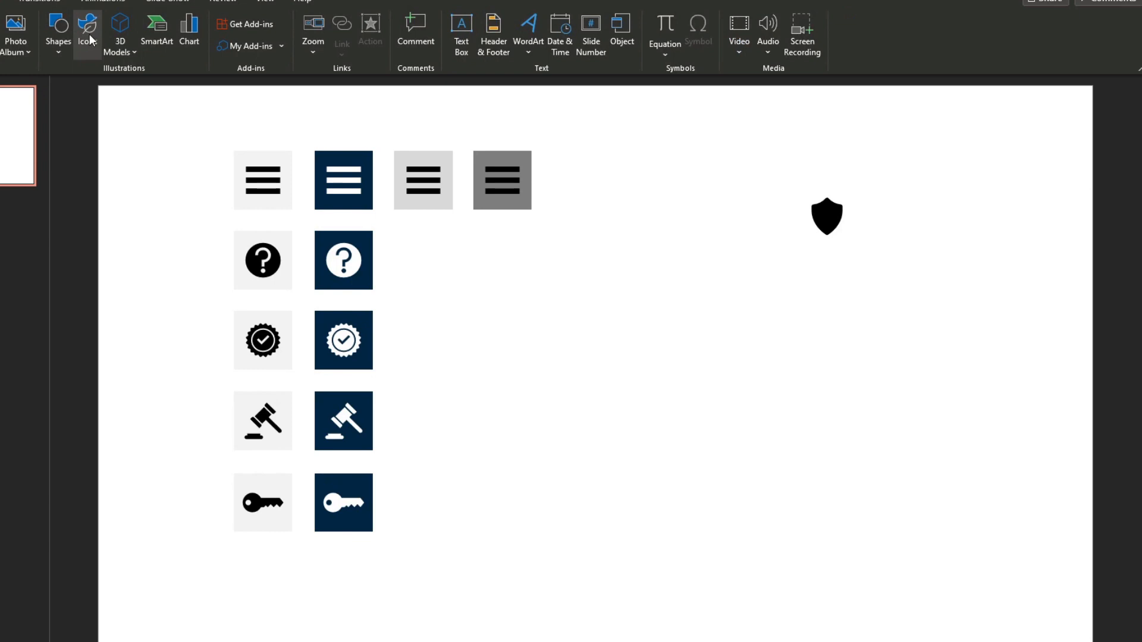
{"action": "left_click", "coordinate": [87, 30]}
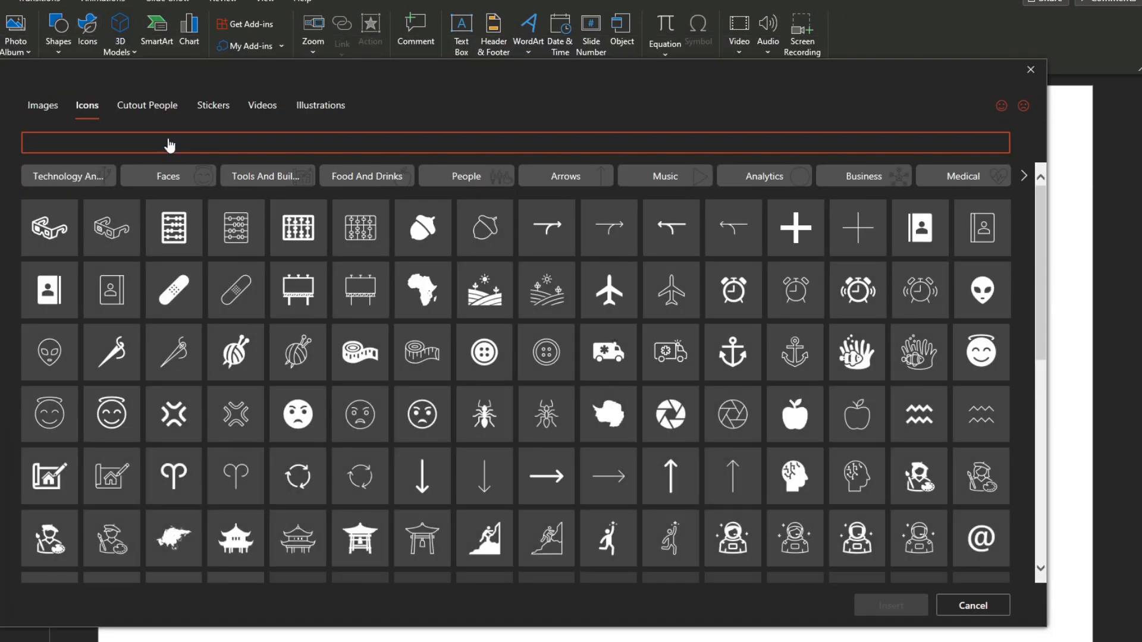
{"action": "mouse_move", "coordinate": [1030, 70]}
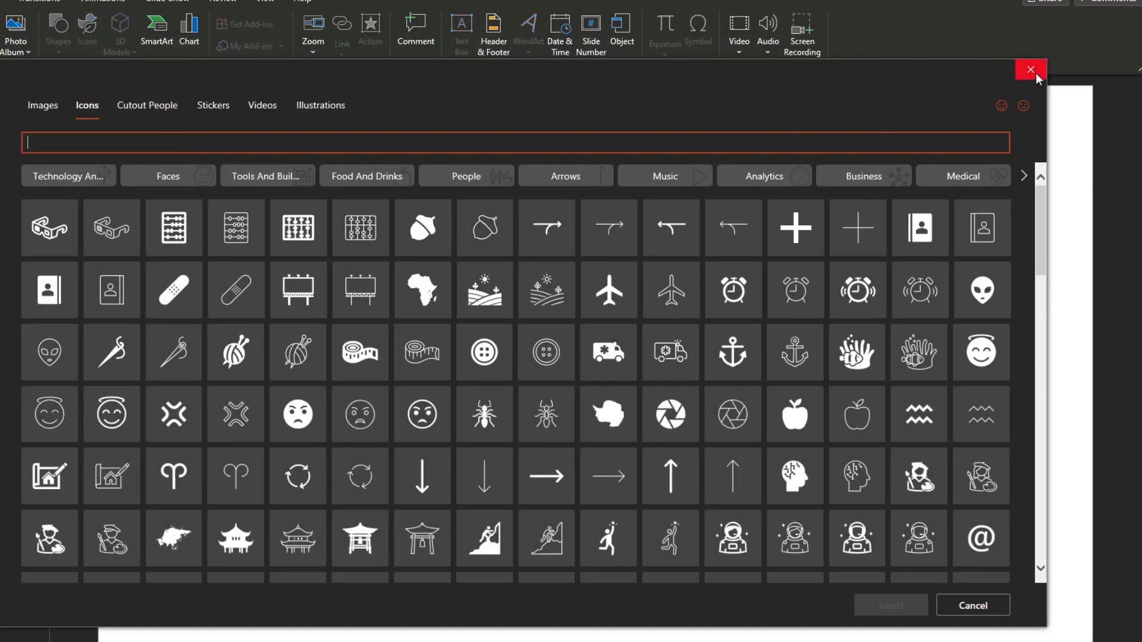
{"action": "left_click", "coordinate": [1031, 69]}
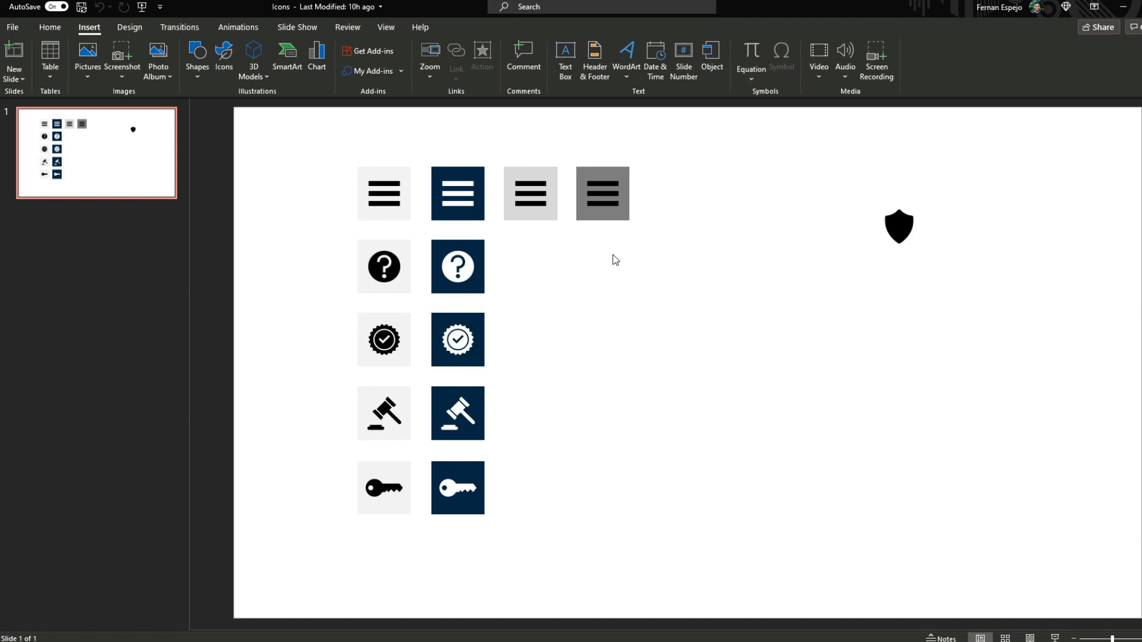
{"action": "mouse_move", "coordinate": [609, 245]}
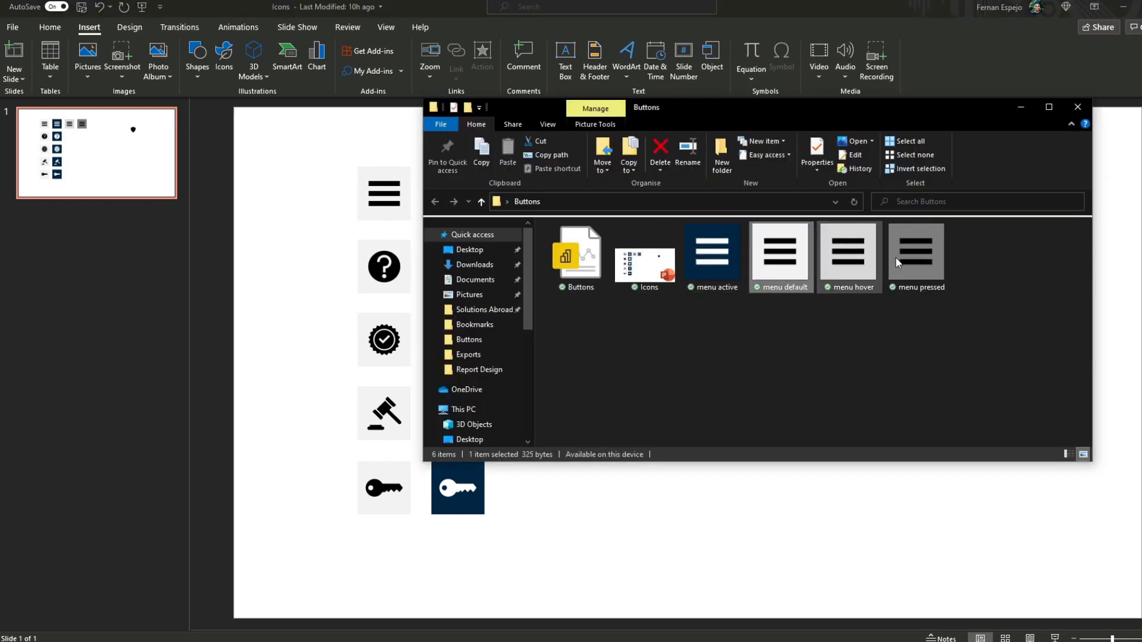
Preview the menu default and menu pressed images in the Buttons folder
{"action": "left_click", "coordinate": [712, 254]}
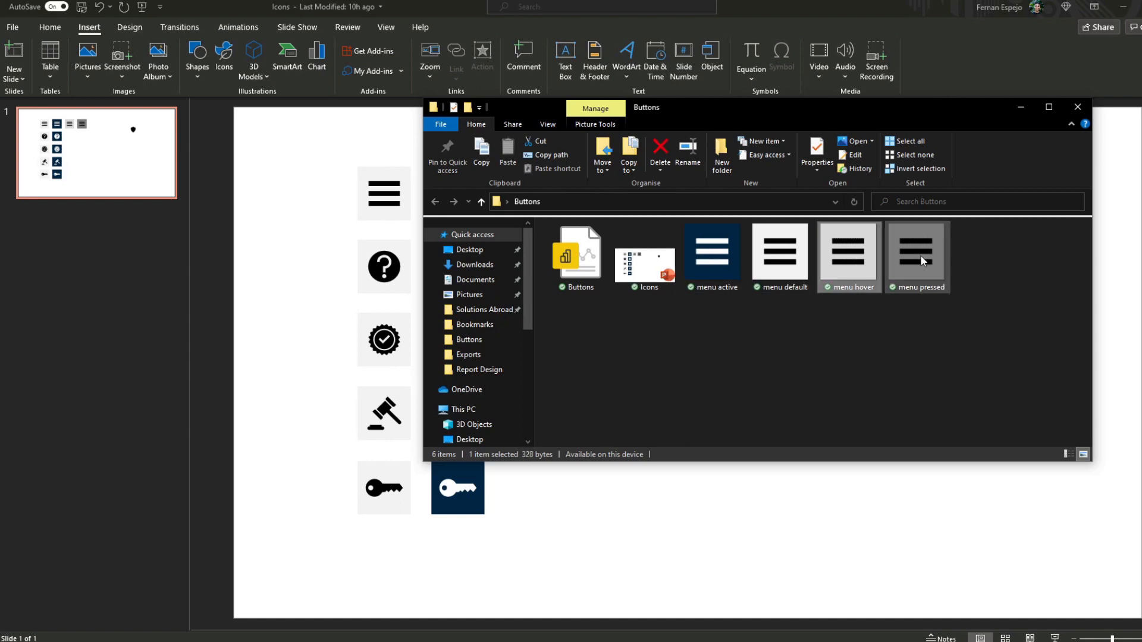
{"action": "left_click", "coordinate": [711, 254]}
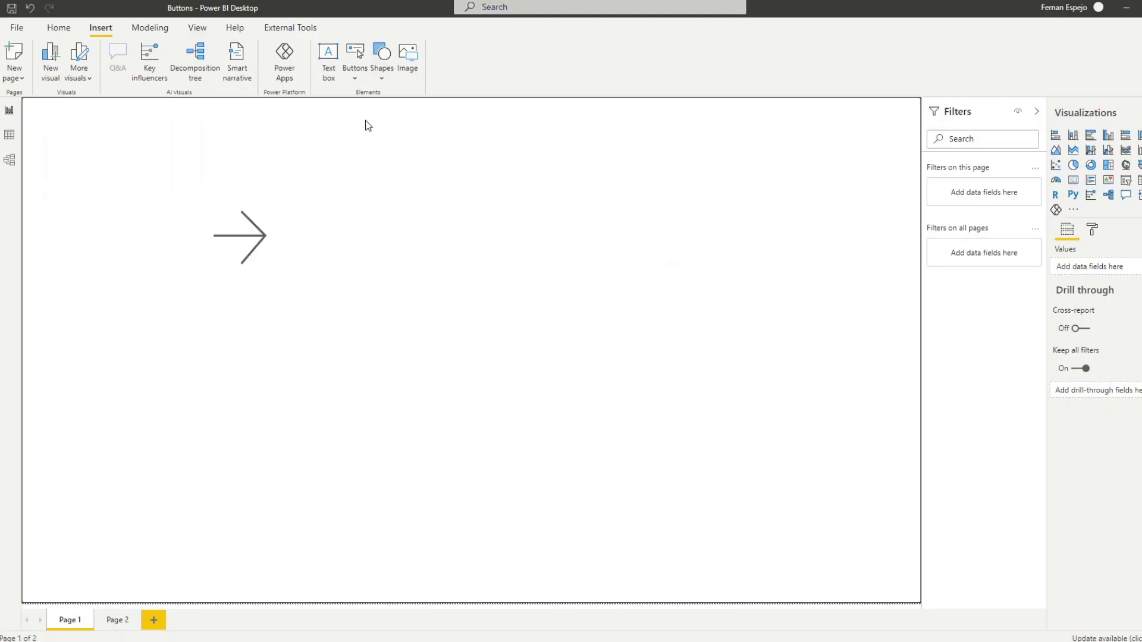
Insert a blank button onto the report page
{"action": "left_click", "coordinate": [355, 59]}
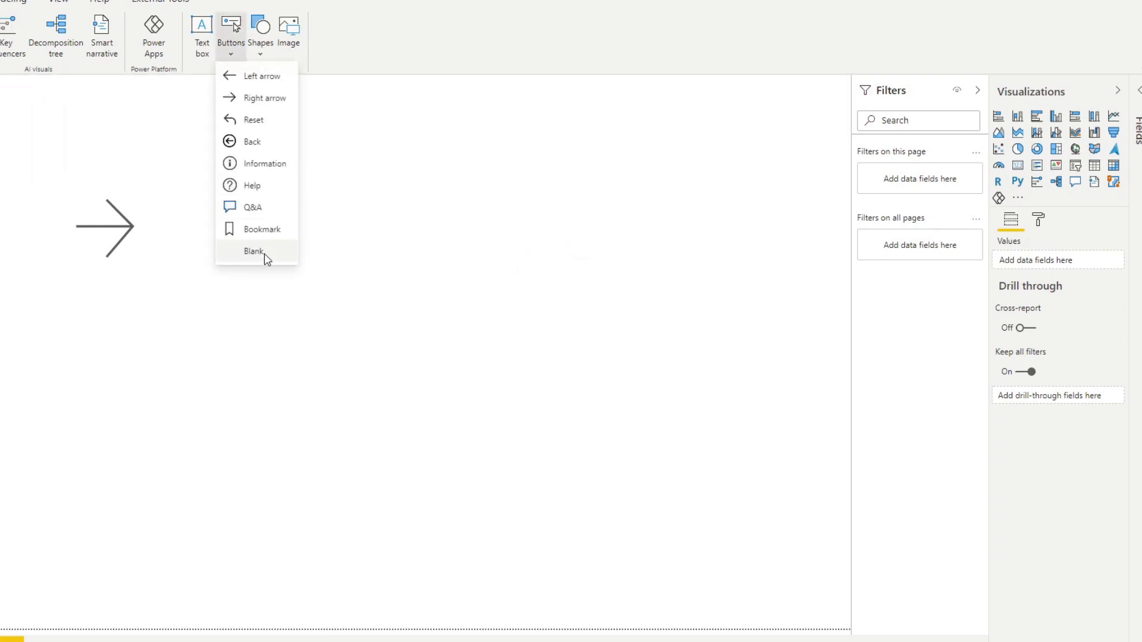
{"action": "left_click", "coordinate": [254, 251]}
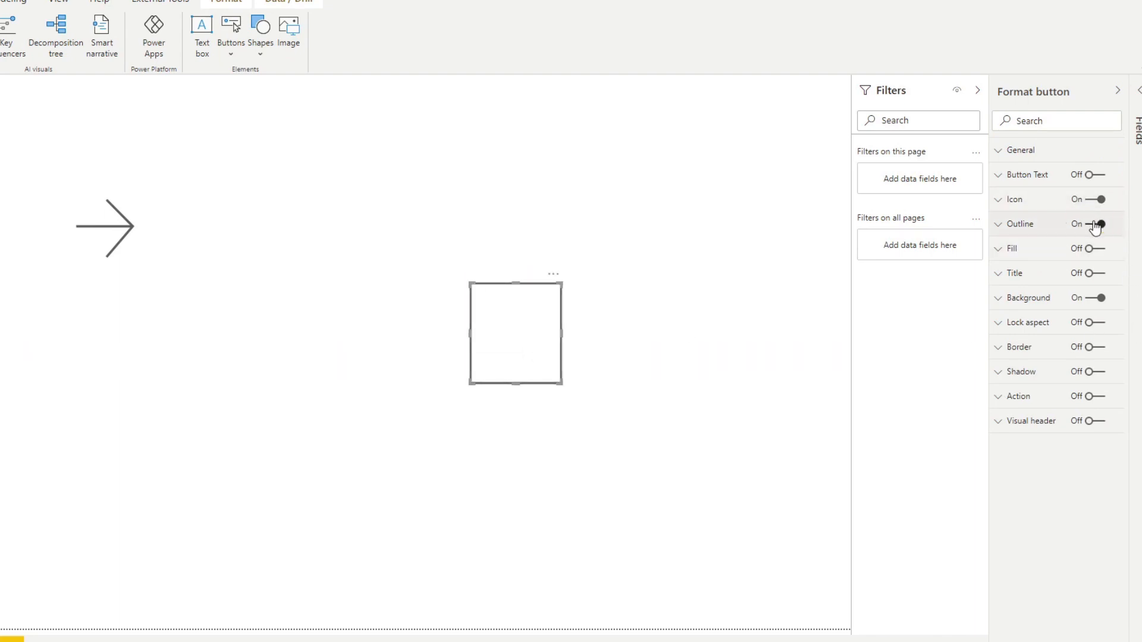
Turn the button's outline off and its fill on, then start adding a fill image
{"action": "left_click", "coordinate": [1096, 224]}
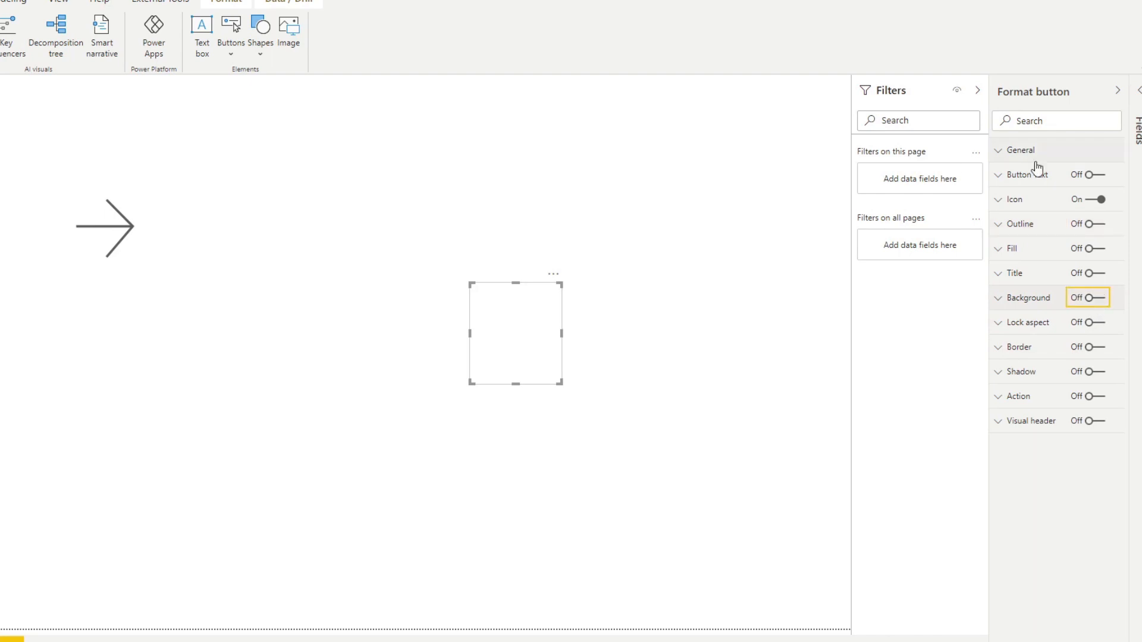
{"action": "left_click", "coordinate": [1010, 249]}
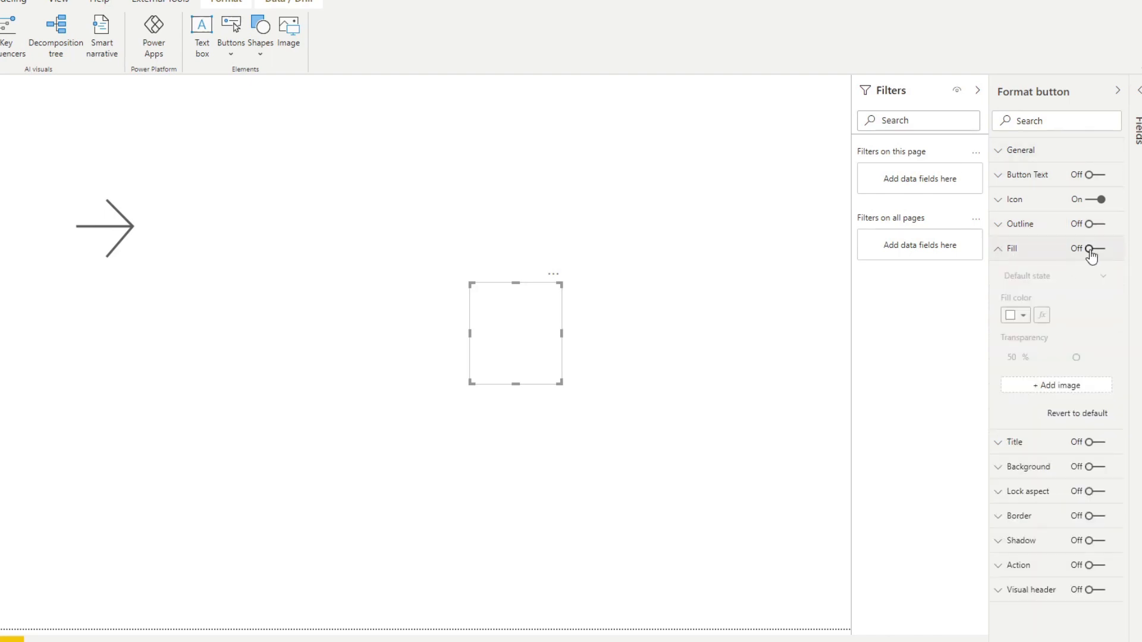
{"action": "left_click", "coordinate": [1100, 249]}
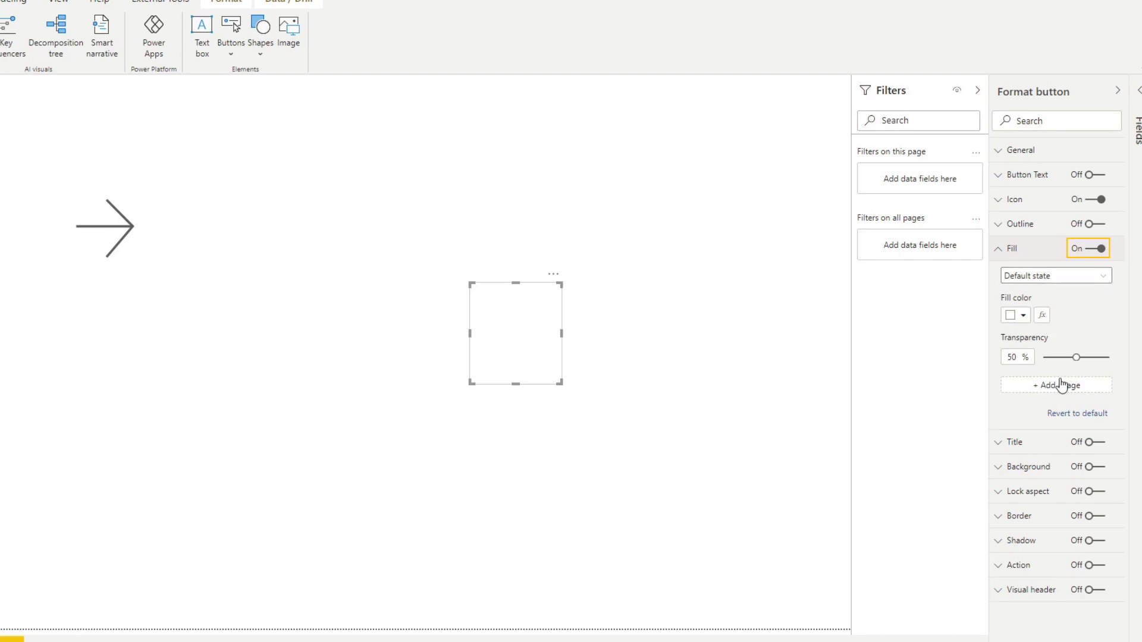
{"action": "left_click", "coordinate": [1055, 385]}
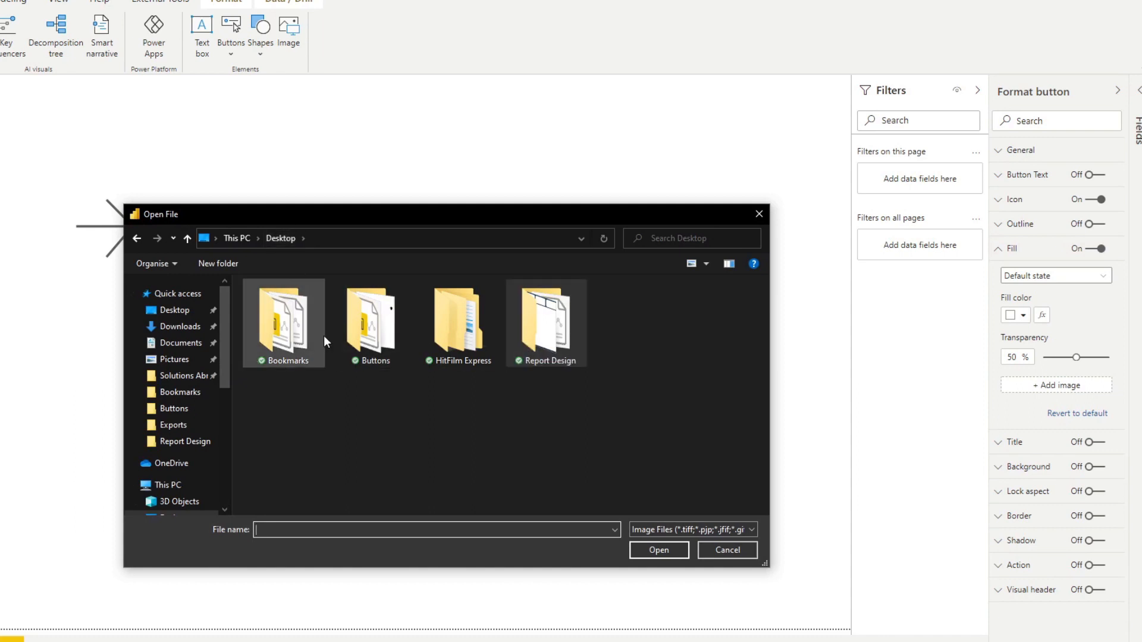
Fill the button with menu default.png from the Buttons folder, then enlarge and shift it right
{"action": "double_click", "coordinate": [372, 323]}
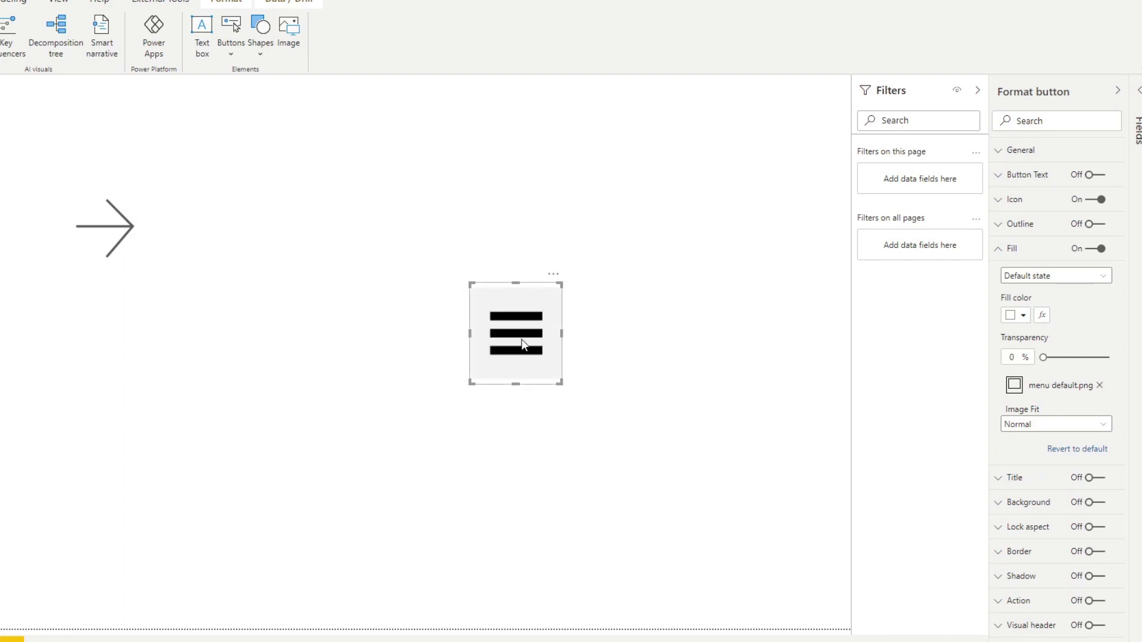
{"action": "left_click_drag", "start_coordinate": [515, 333], "coordinate": [579, 270]}
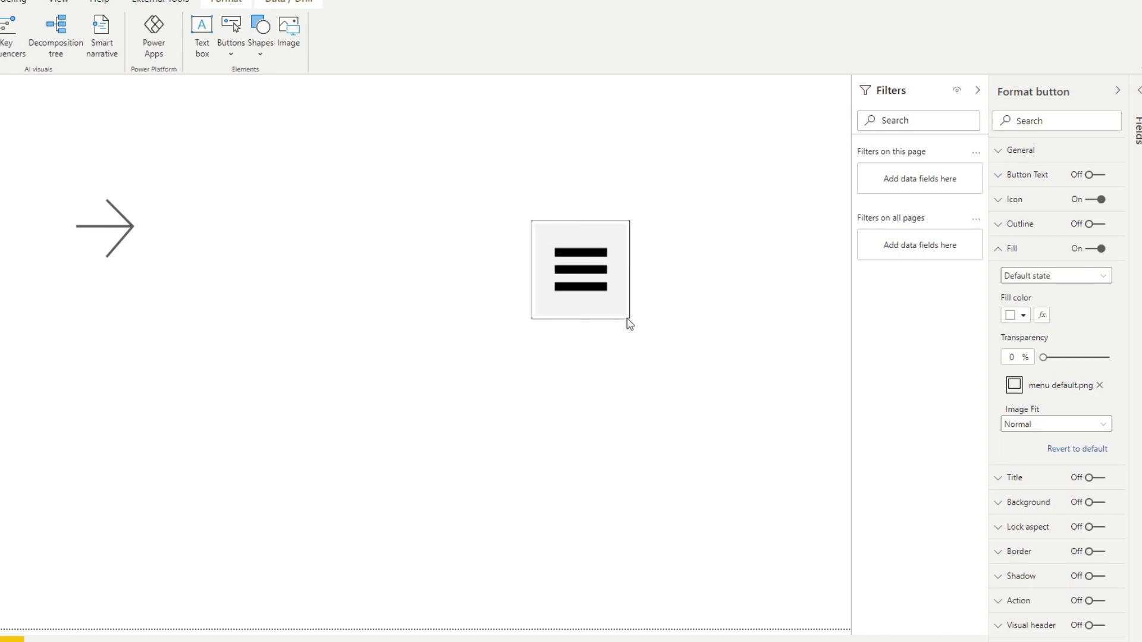
{"action": "left_click", "coordinate": [580, 270]}
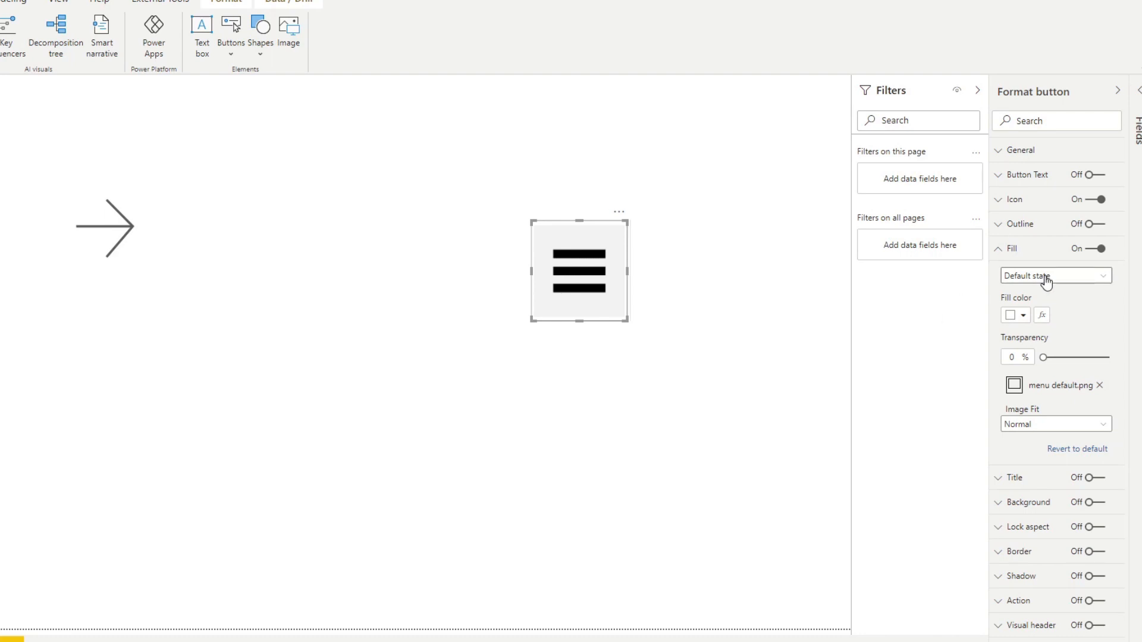
Replace the hover-state fill image with menu hover.png
{"action": "left_click", "coordinate": [1055, 275]}
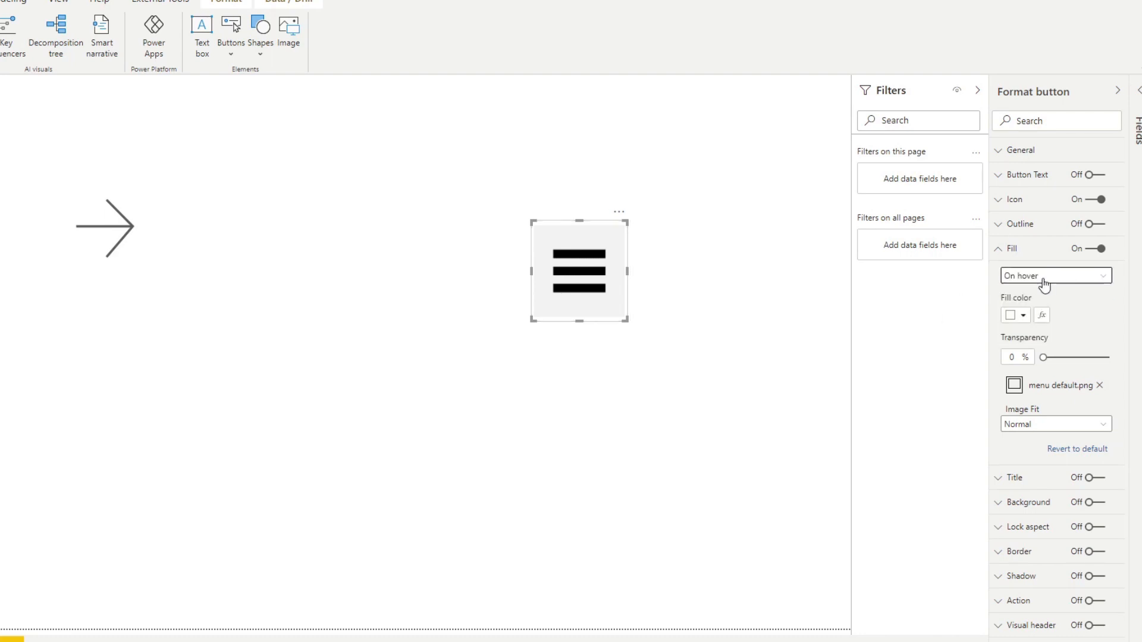
{"action": "mouse_move", "coordinate": [1033, 330]}
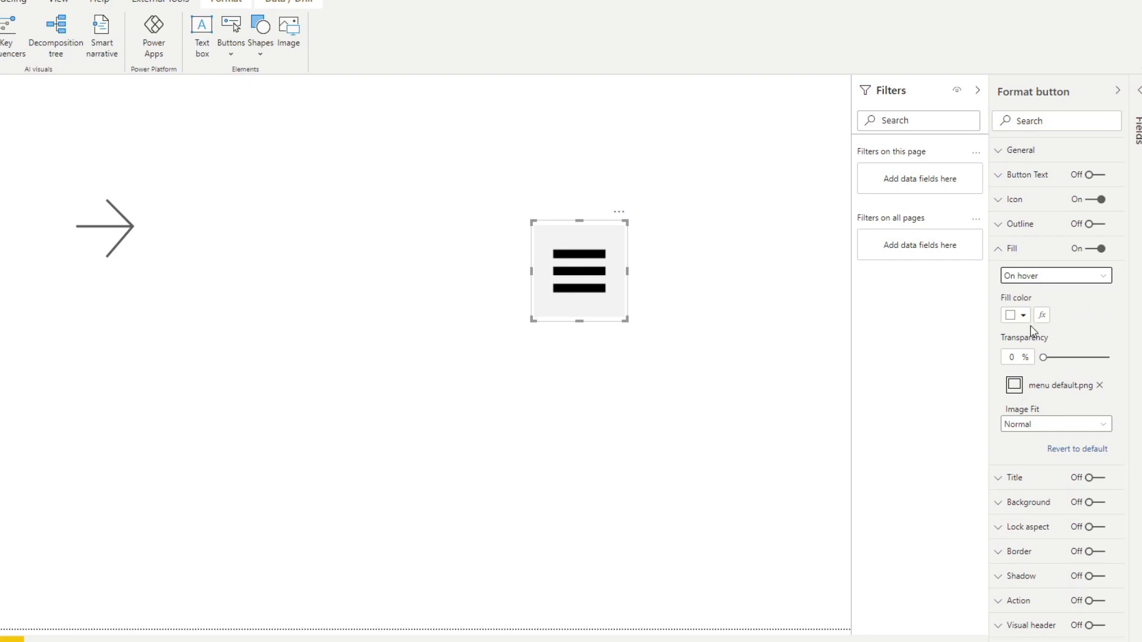
{"action": "left_click", "coordinate": [1099, 385]}
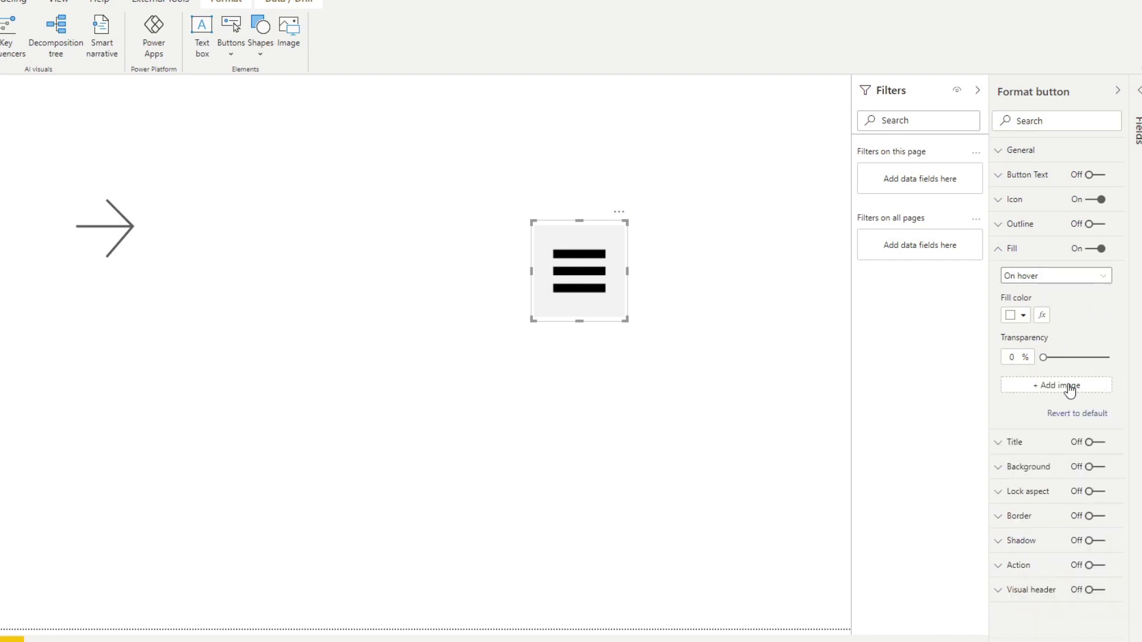
{"action": "left_click", "coordinate": [1055, 384]}
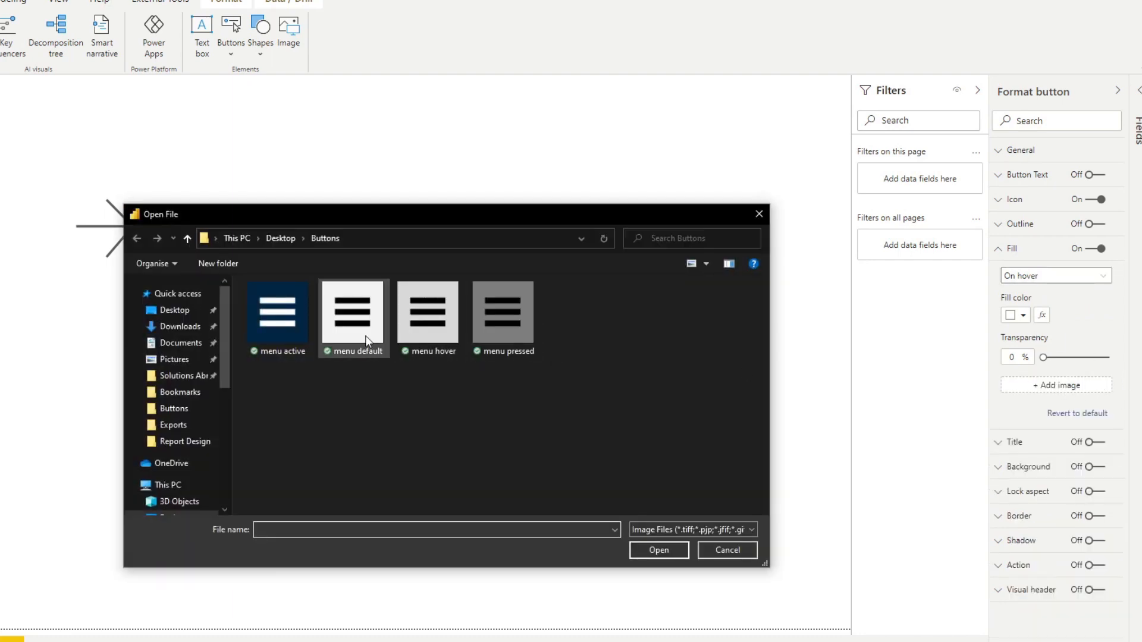
{"action": "left_click", "coordinate": [429, 312]}
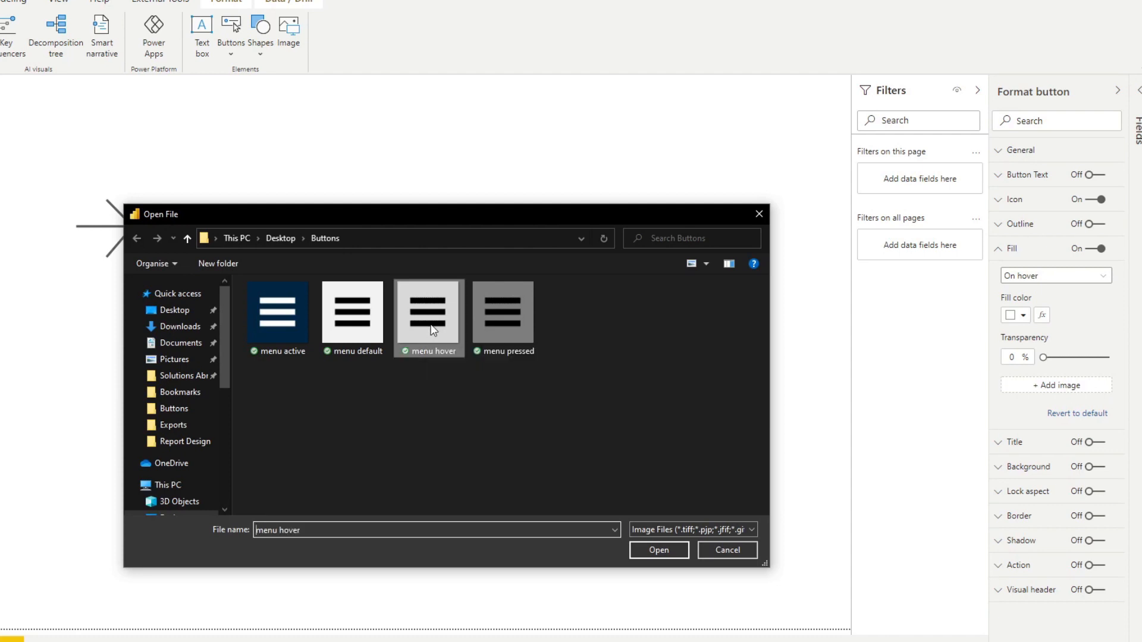
{"action": "left_click", "coordinate": [658, 549]}
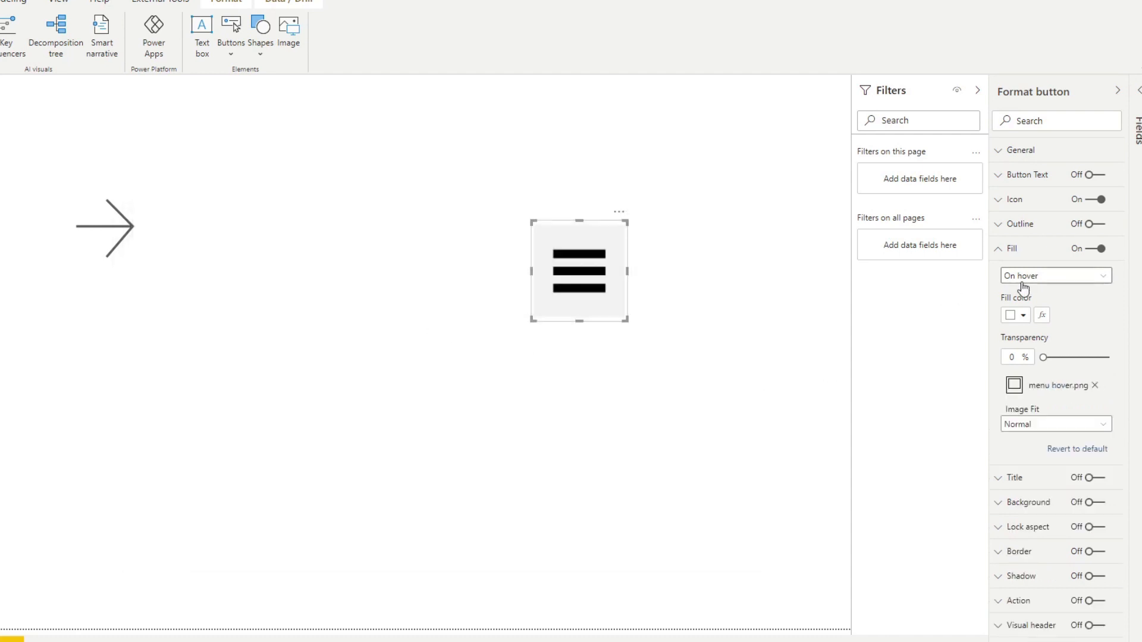
Remove the press-state fill image and start choosing the menu pressed image
{"action": "left_click", "coordinate": [1055, 274]}
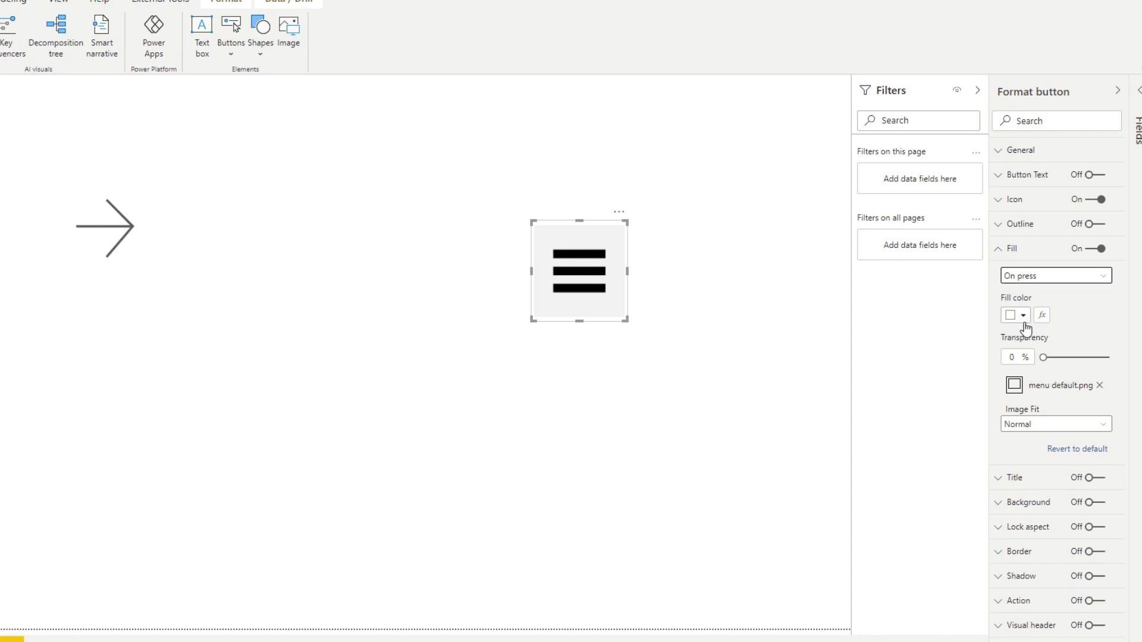
{"action": "left_click", "coordinate": [1099, 384]}
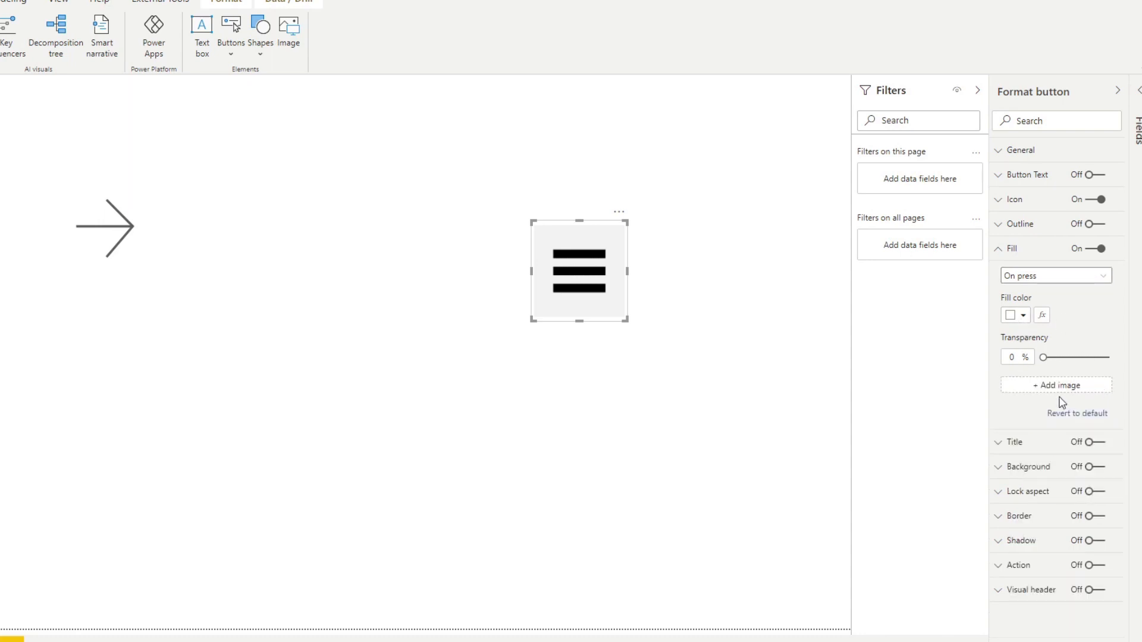
{"action": "left_click", "coordinate": [1055, 384]}
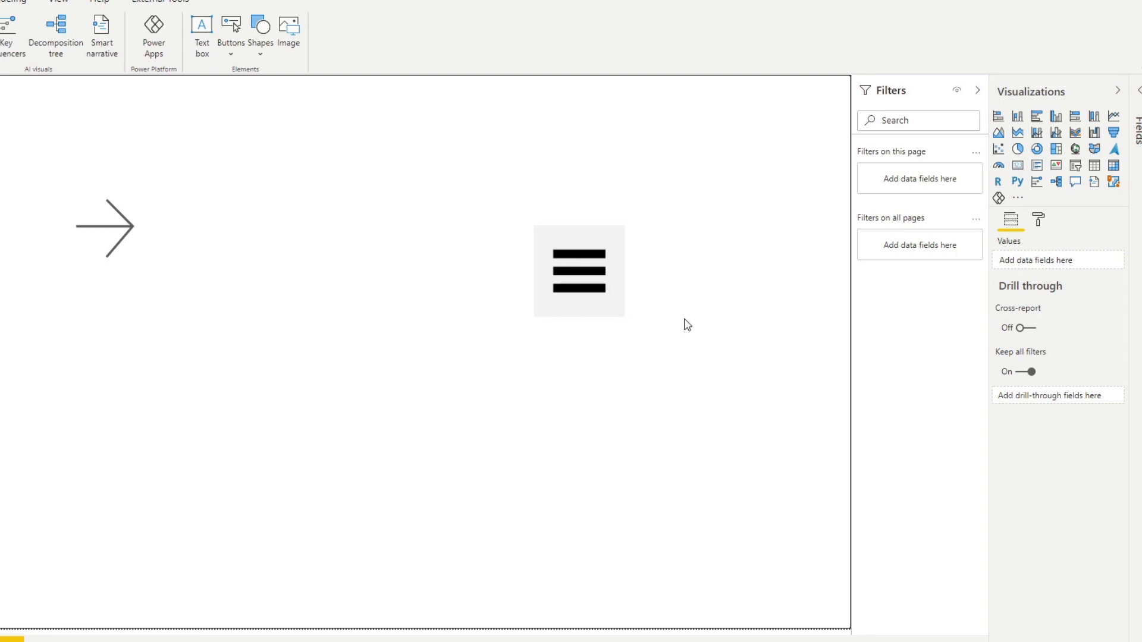
{"action": "left_click", "coordinate": [579, 287]}
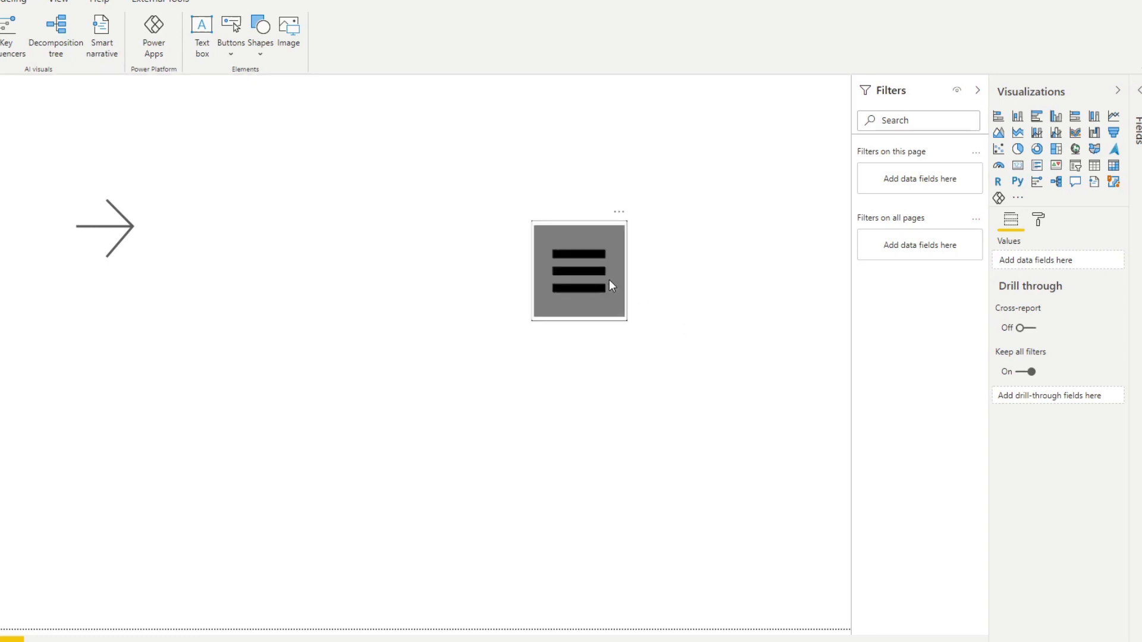
{"action": "left_click", "coordinate": [578, 271]}
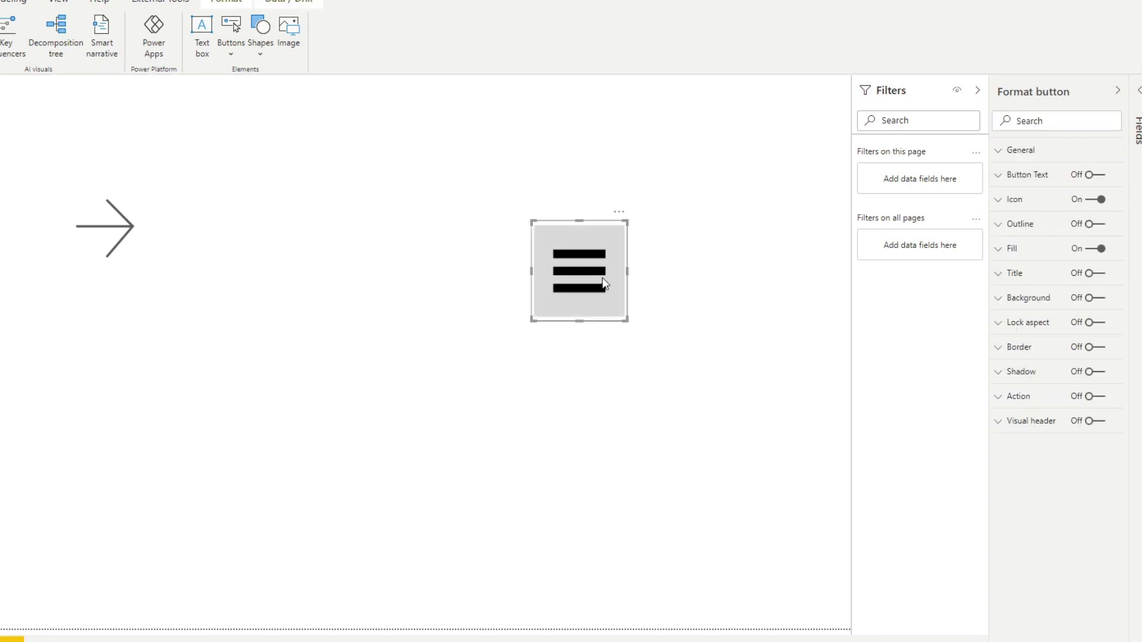
{"action": "mouse_move", "coordinate": [739, 324]}
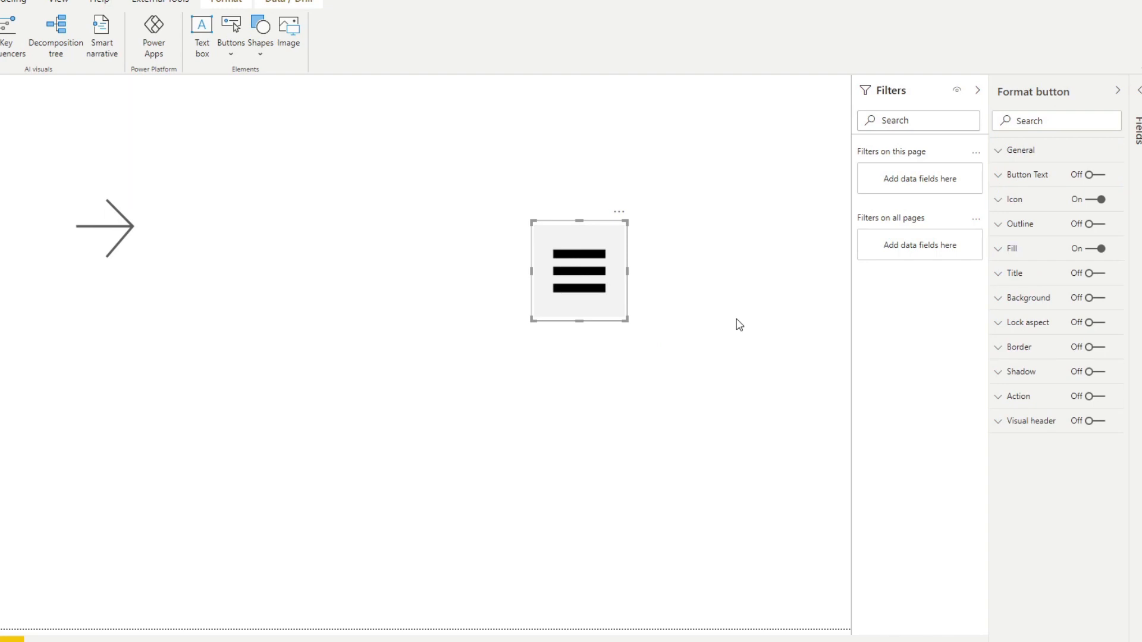